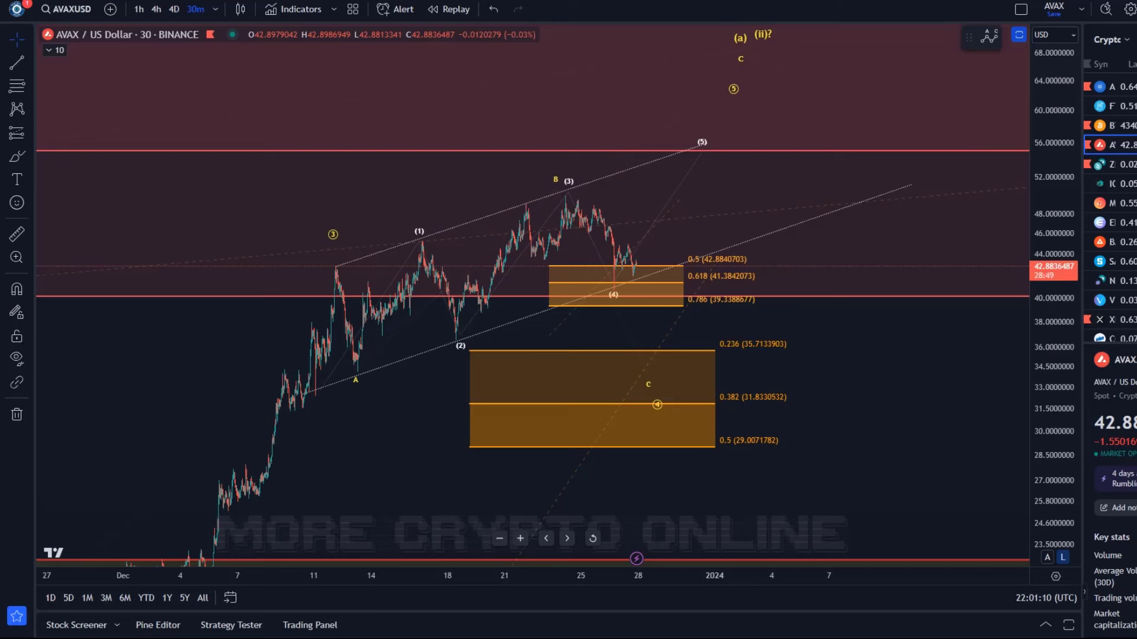
mouse_move(267, 104)
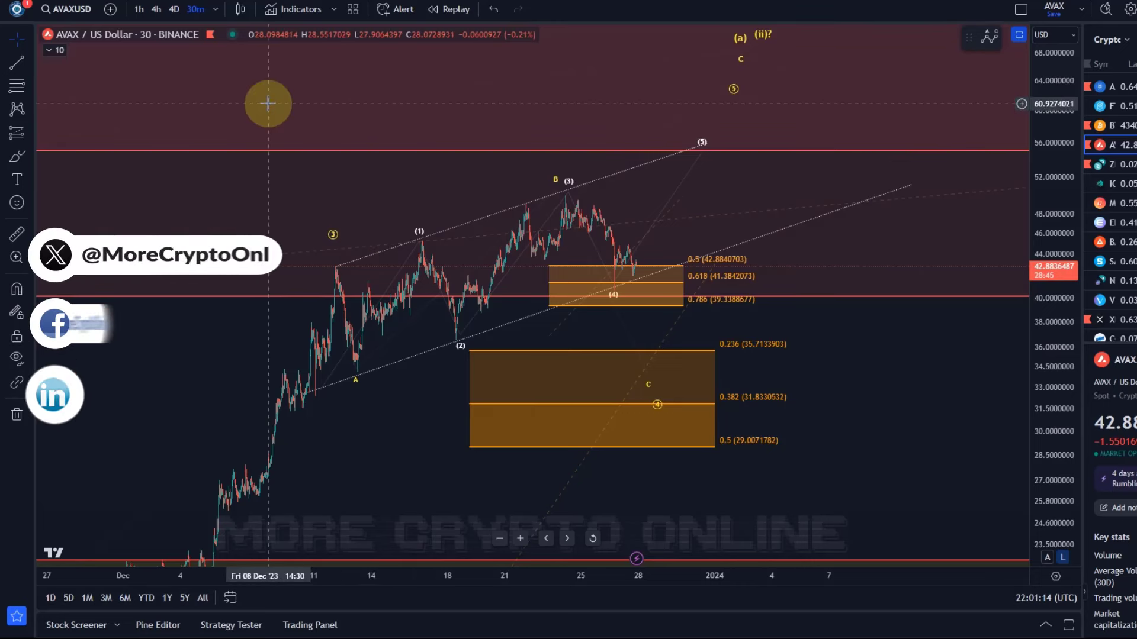
mouse_move(717, 187)
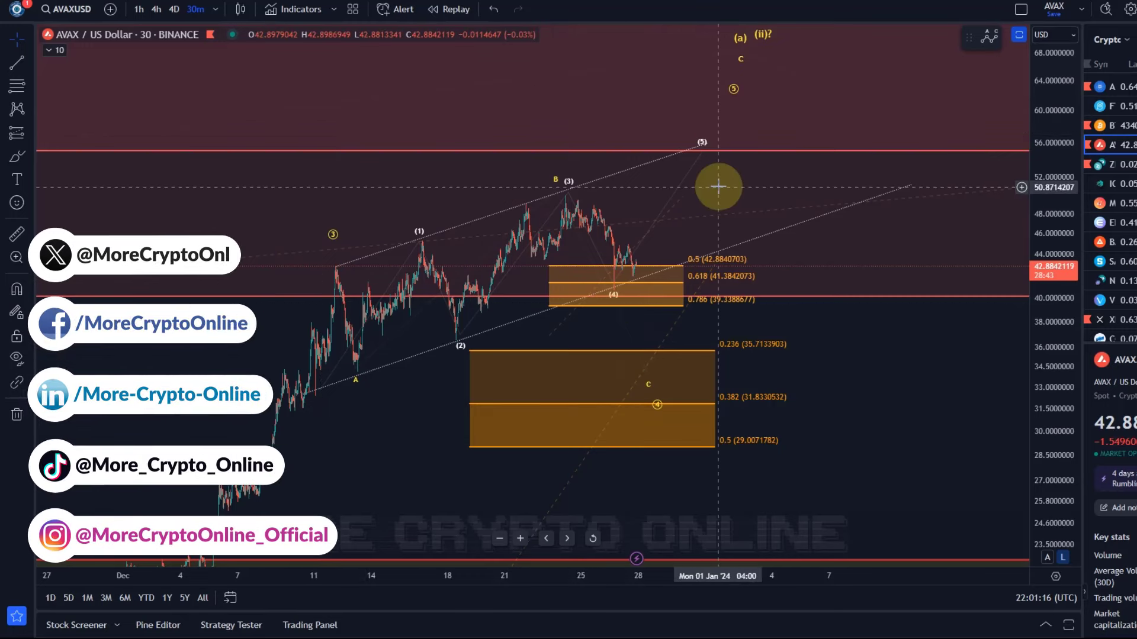
mouse_move(712, 156)
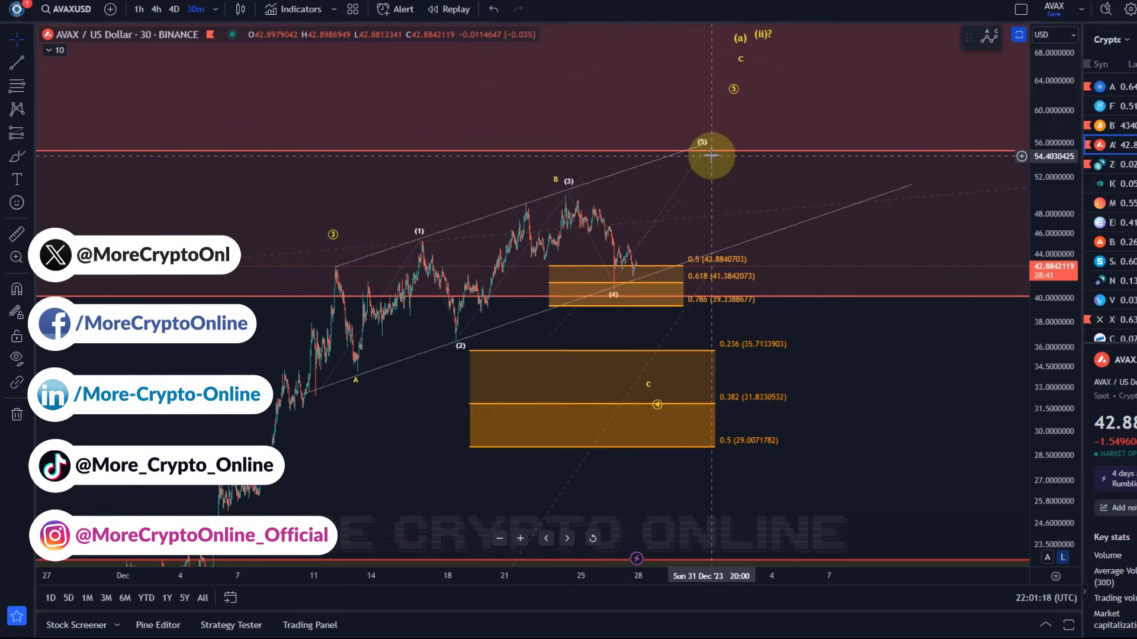
Switch AVAX/USD to the 4-hour timeframe and sketch a red path dipping into the (b) zone then rallying.
left_click(155, 10)
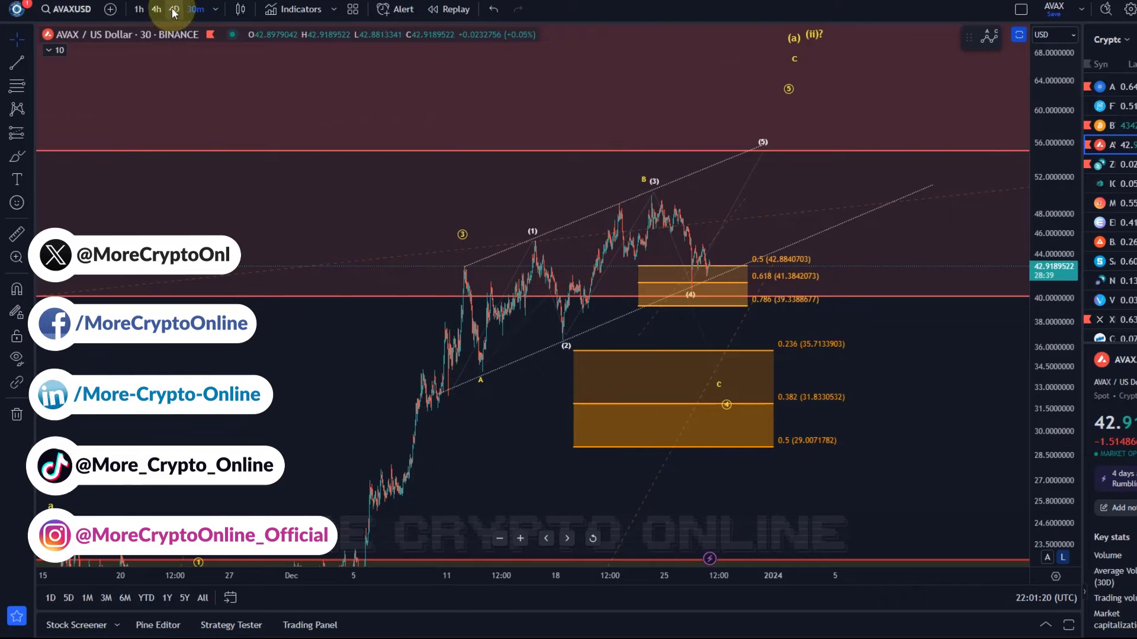
left_click(157, 8)
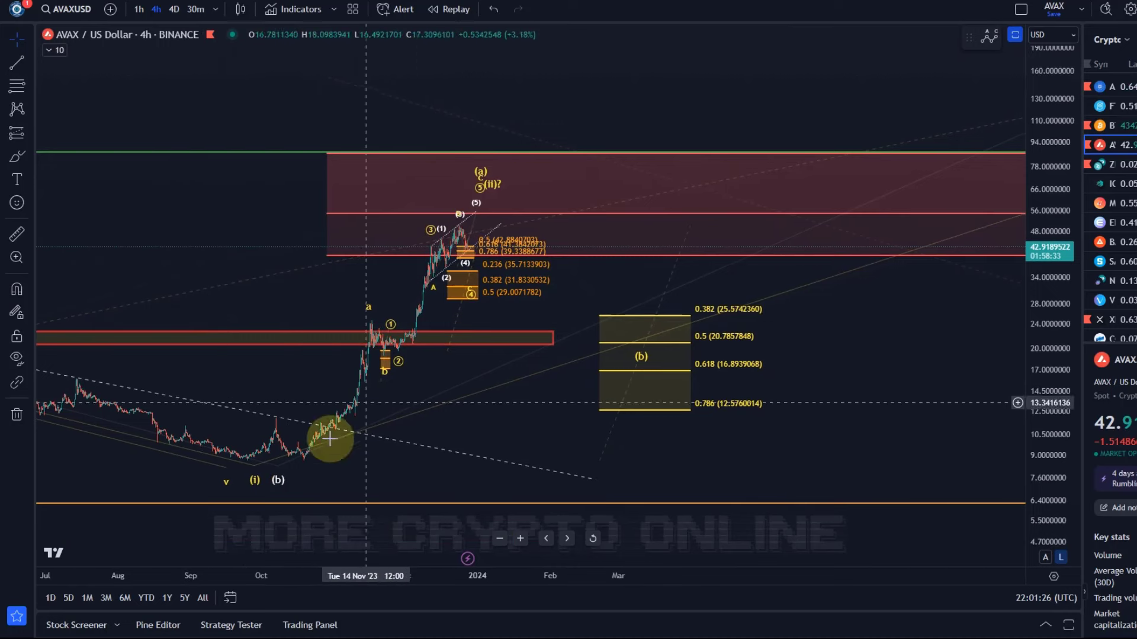
mouse_move(373, 463)
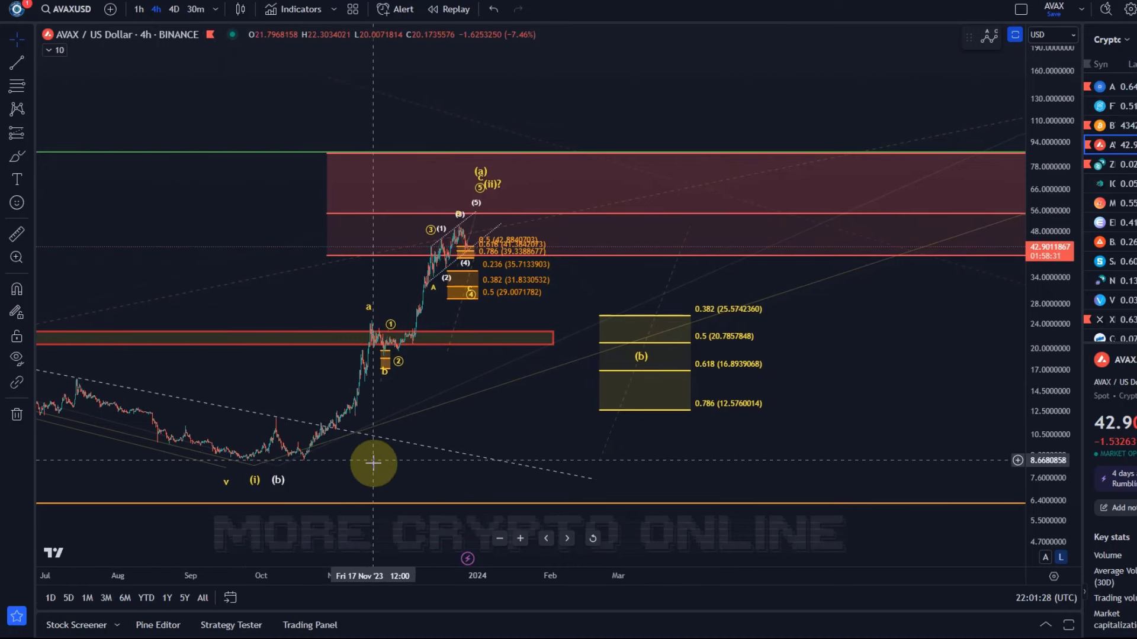
mouse_move(360, 448)
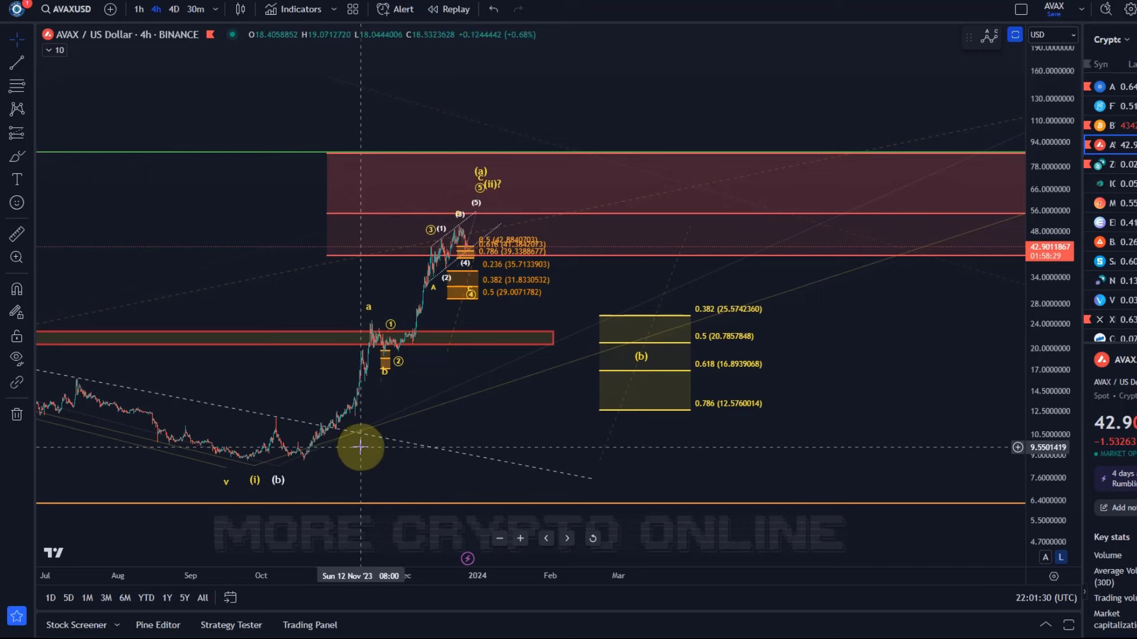
mouse_move(341, 445)
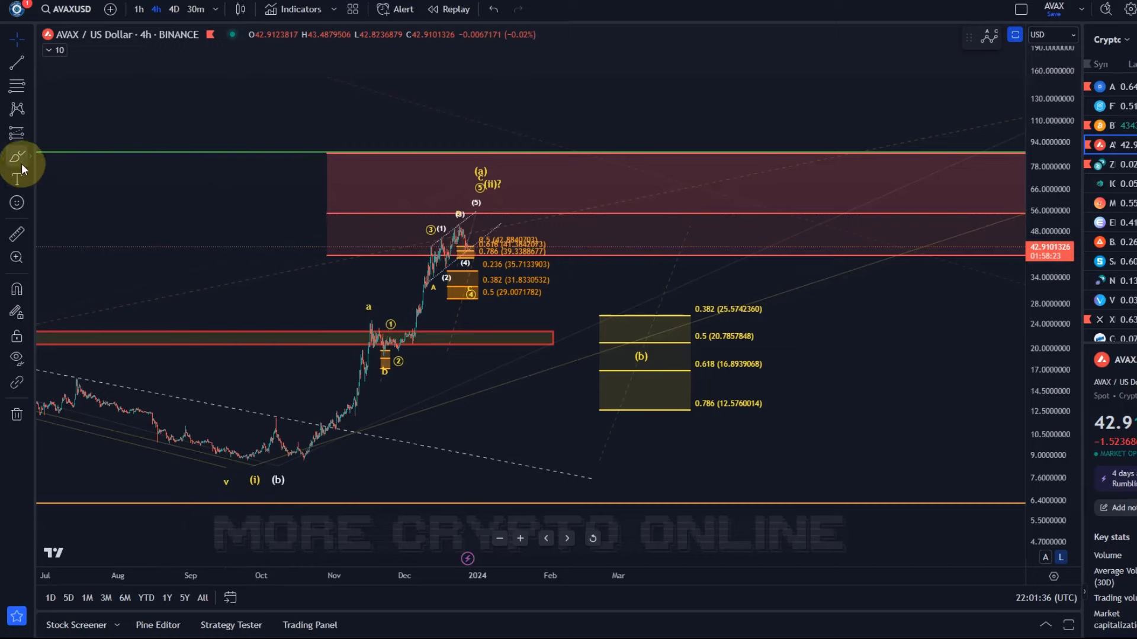
mouse_move(297, 473)
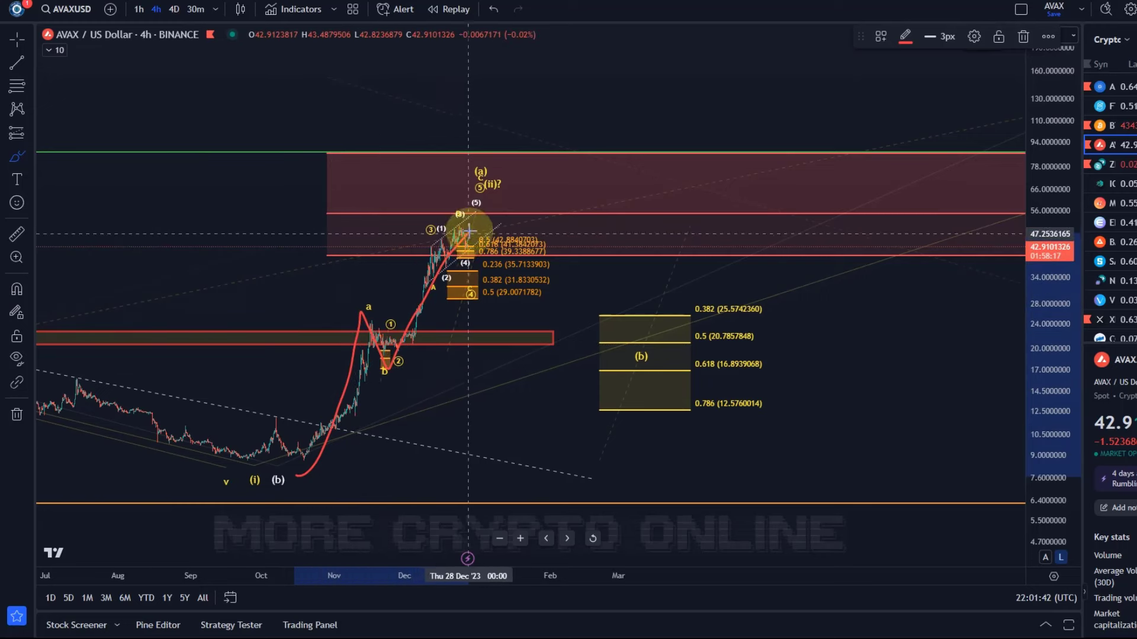
mouse_move(268, 454)
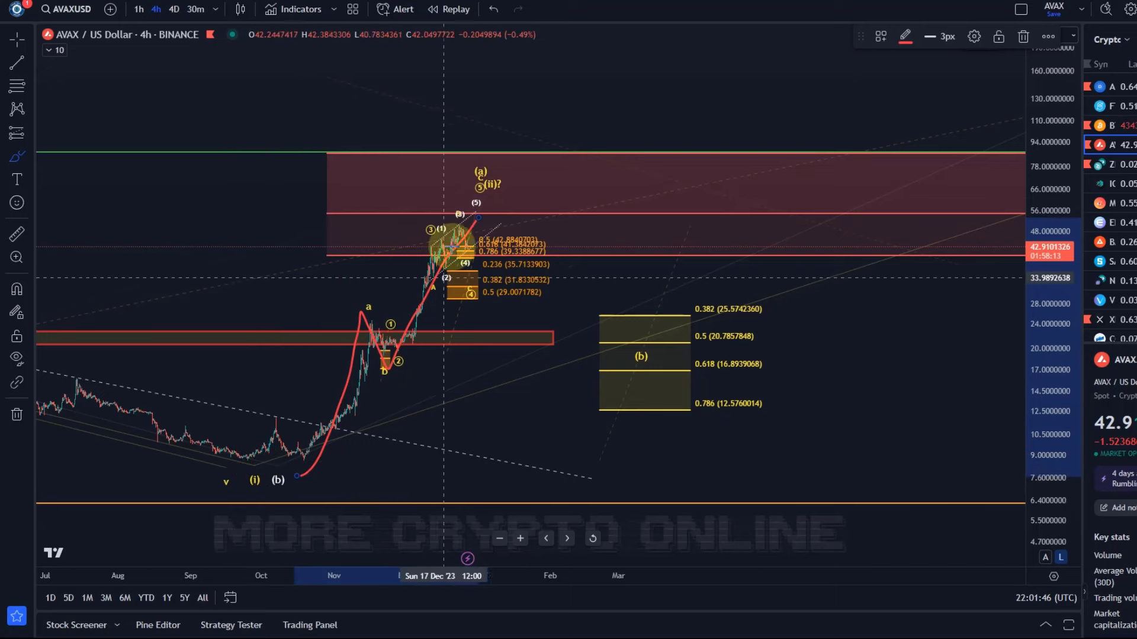
mouse_move(470, 183)
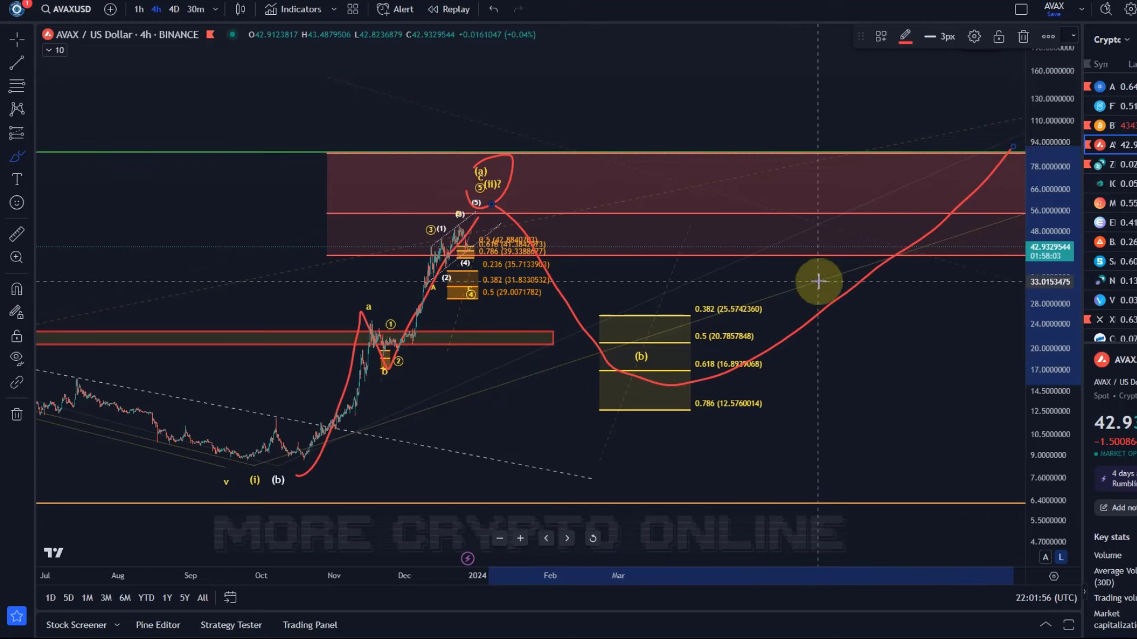
mouse_move(695, 375)
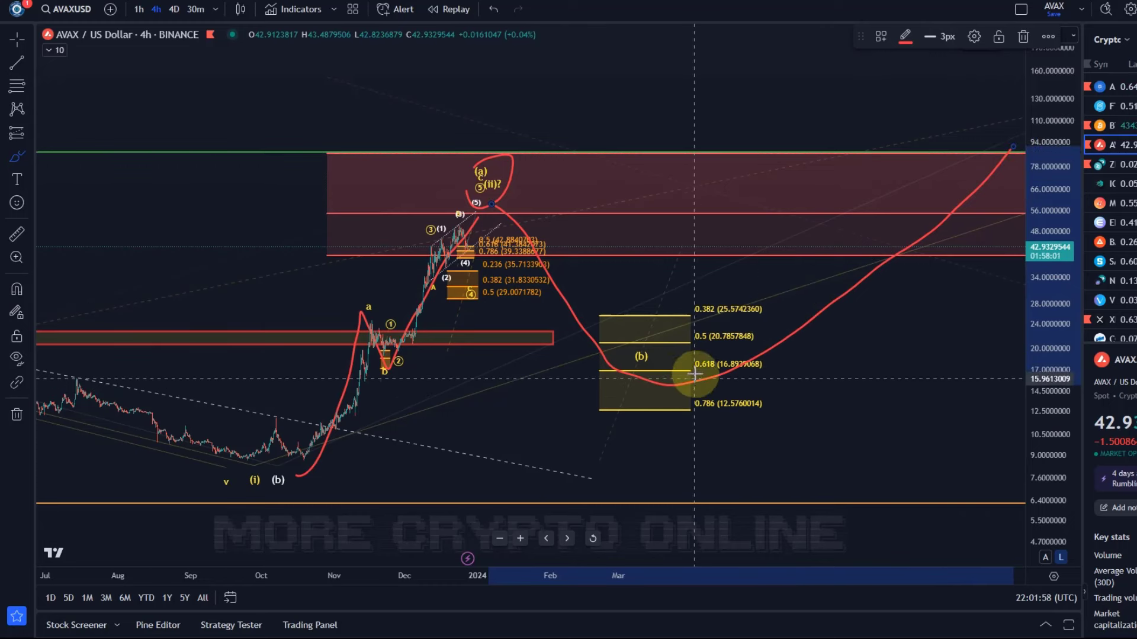
mouse_move(461, 212)
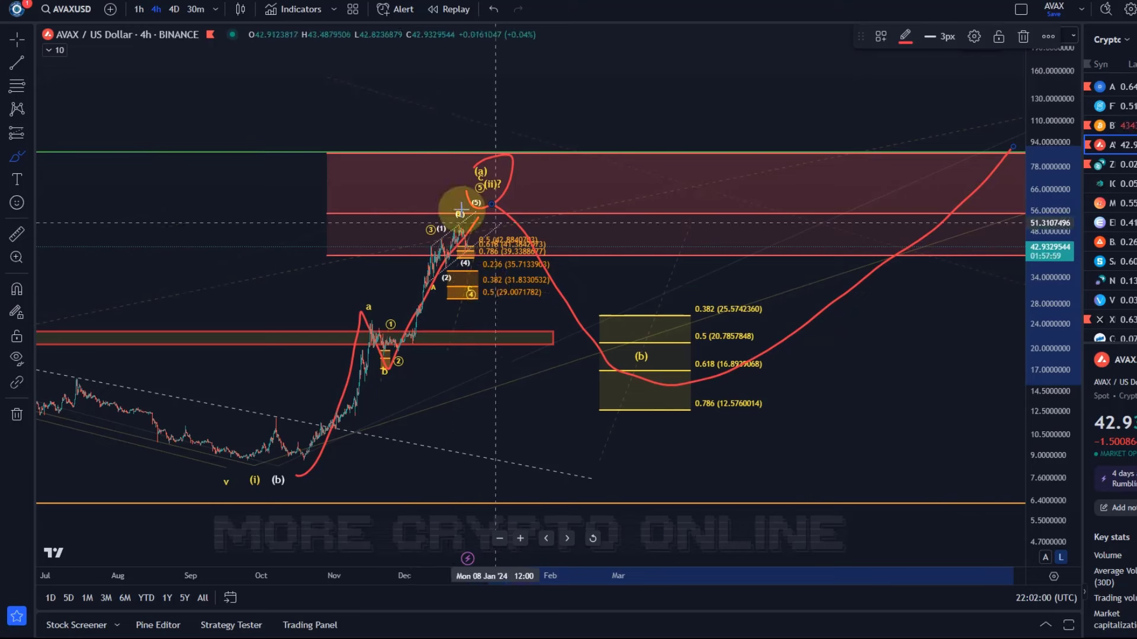
left_click(492, 10)
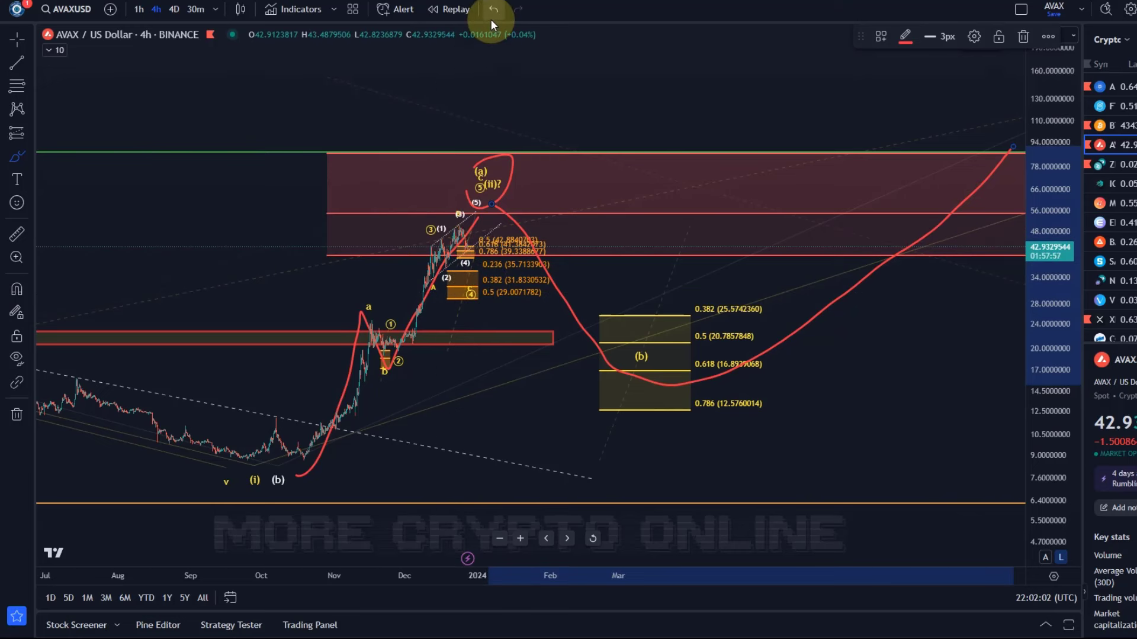
Undo the red freehand price-path drawing from the 4-hour chart.
left_click(493, 9)
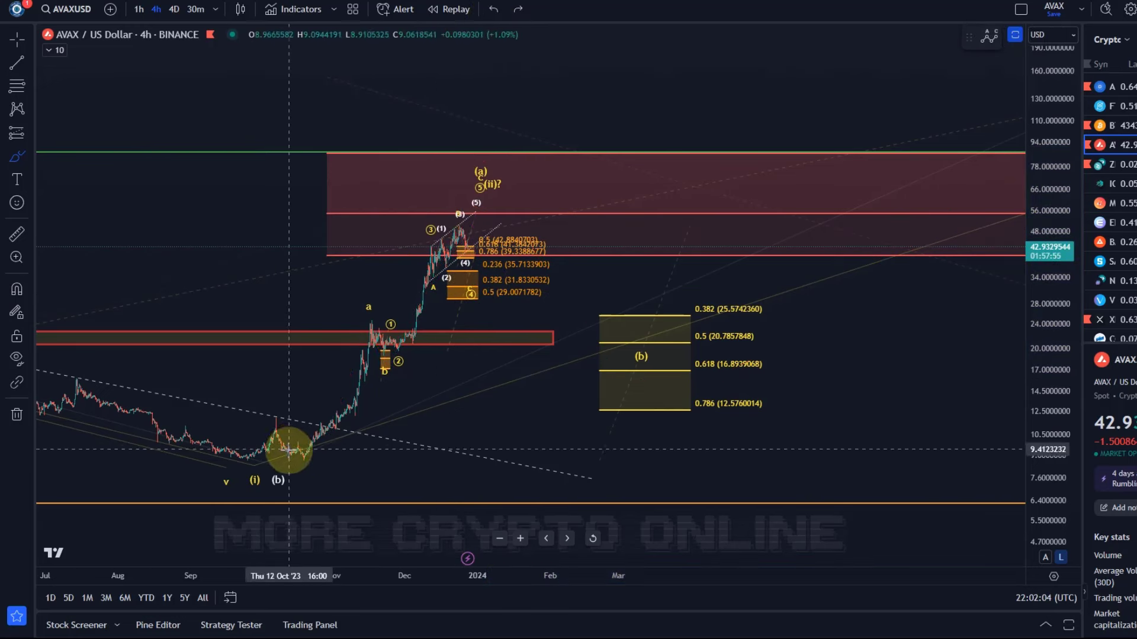
mouse_move(259, 468)
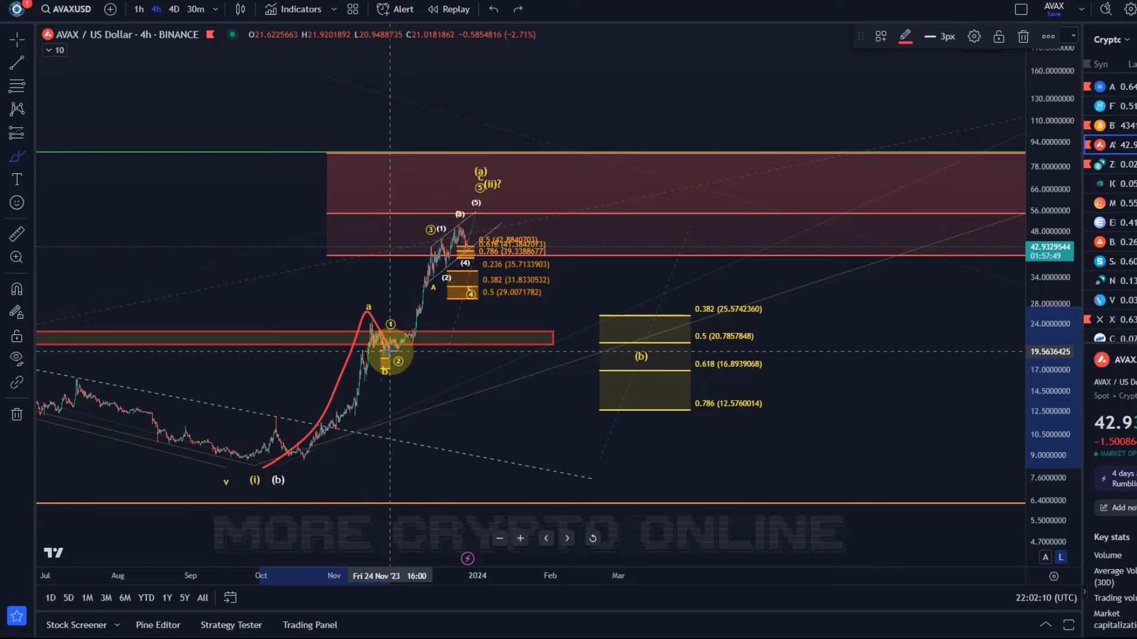
mouse_move(423, 261)
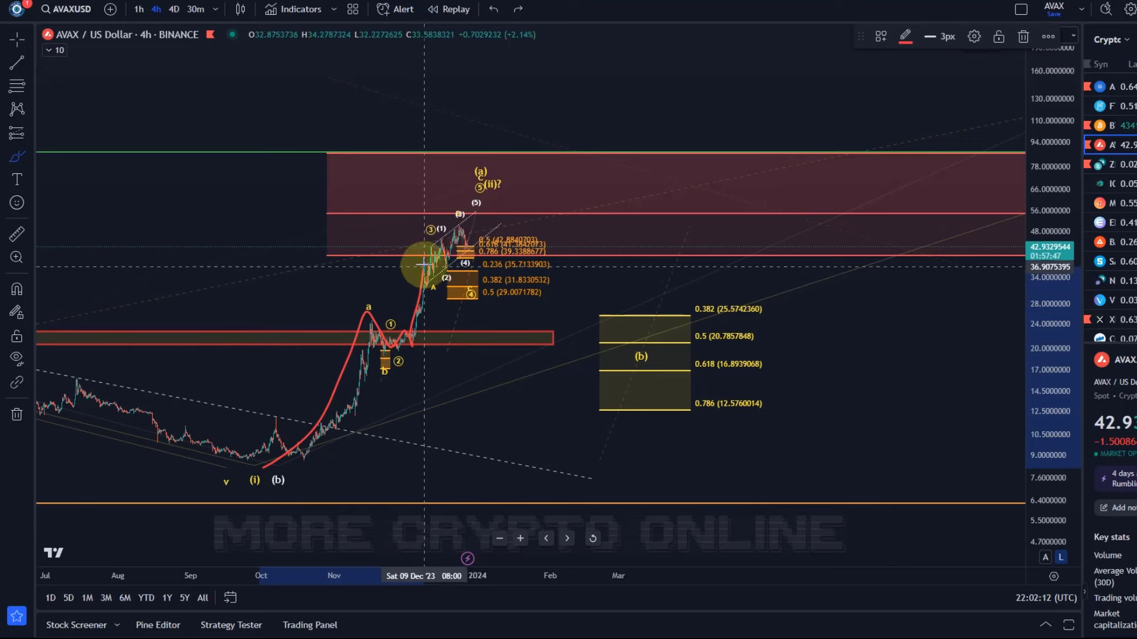
mouse_move(450, 261)
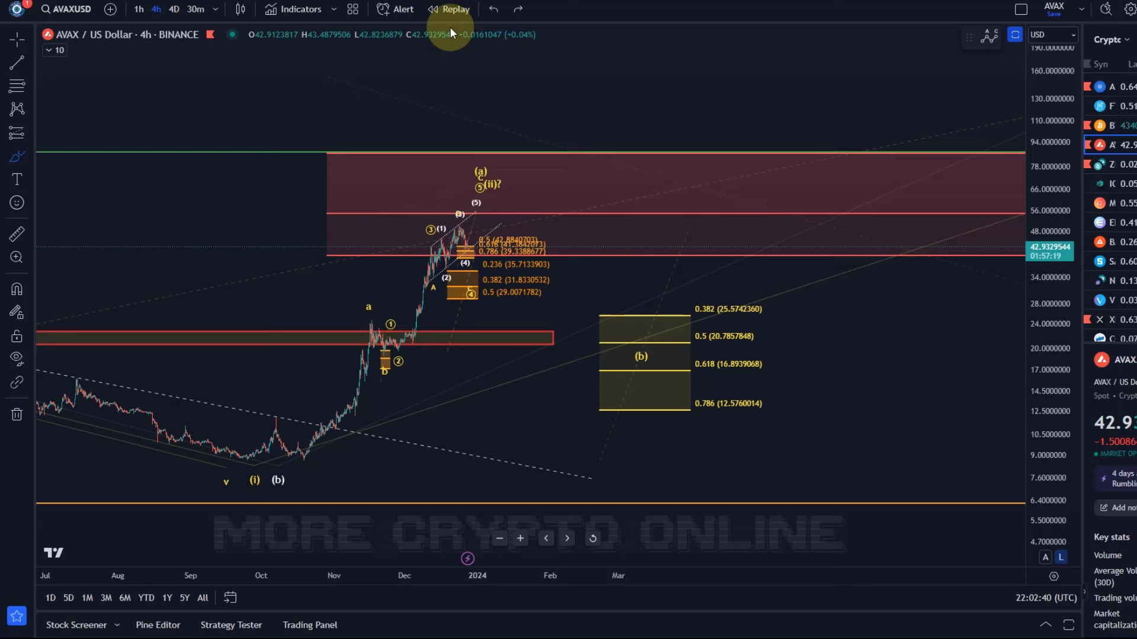
mouse_move(614, 92)
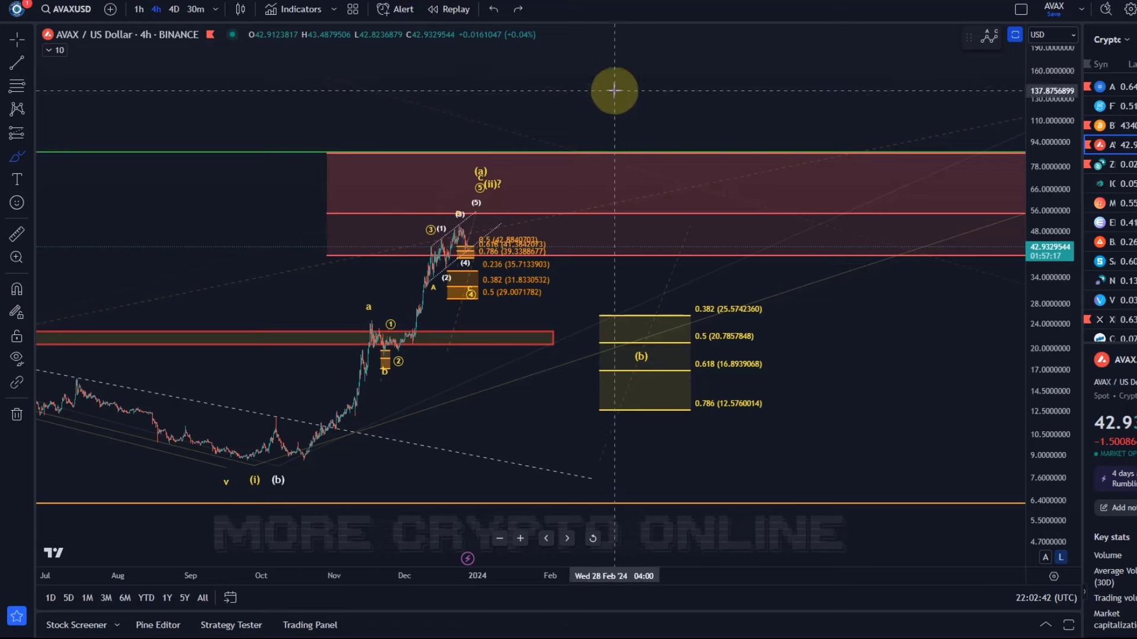
mouse_move(597, 441)
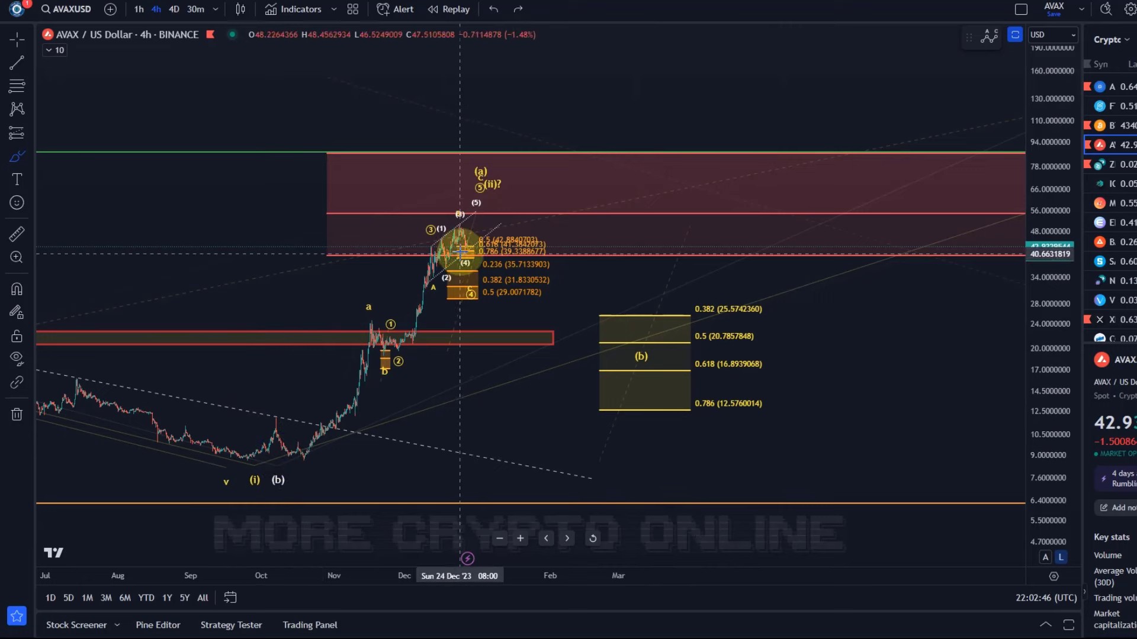
mouse_move(455, 257)
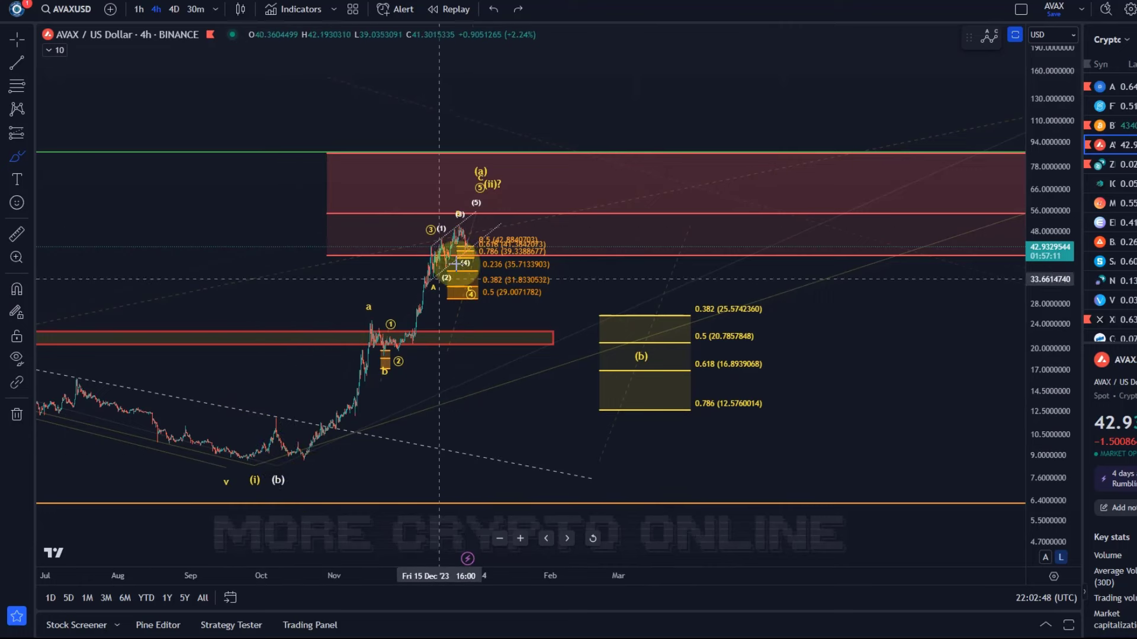
mouse_move(464, 437)
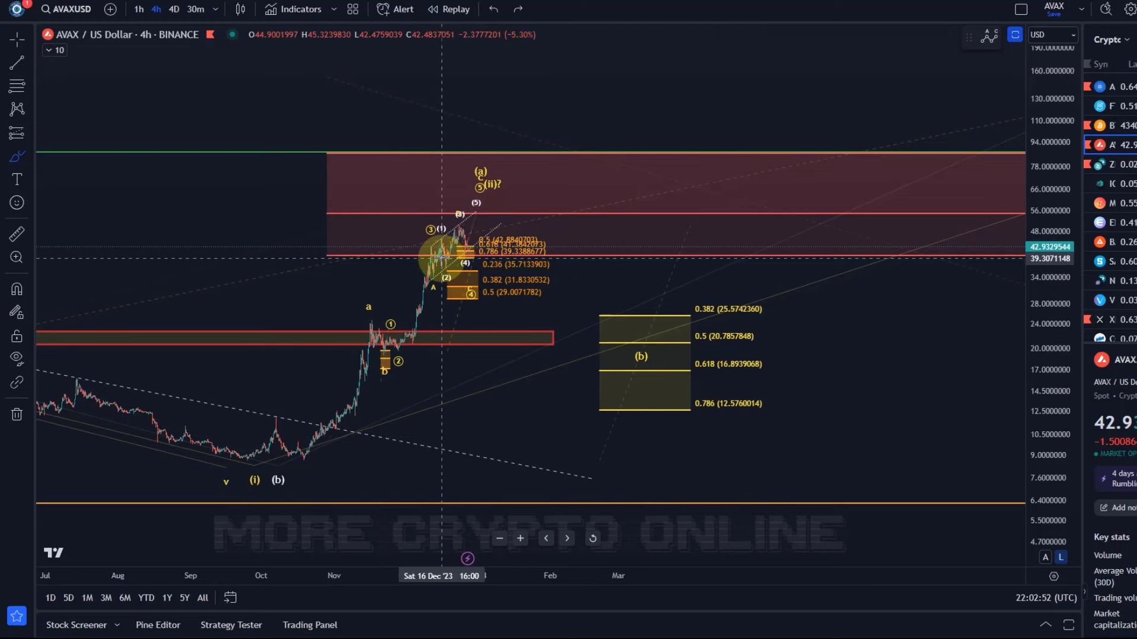
mouse_move(442, 257)
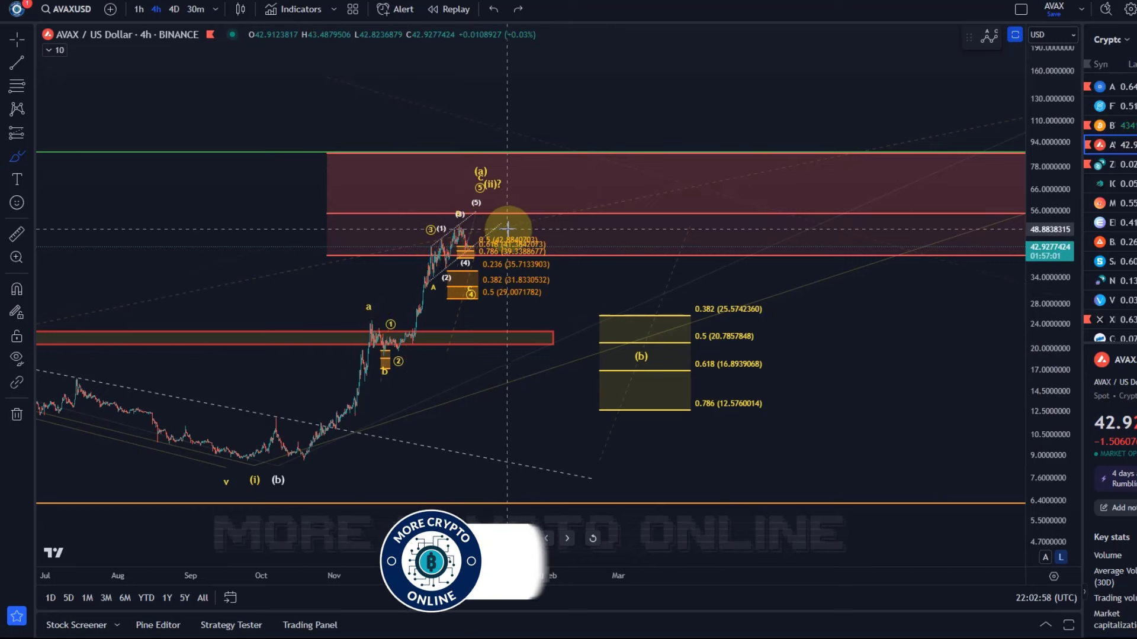
mouse_move(571, 241)
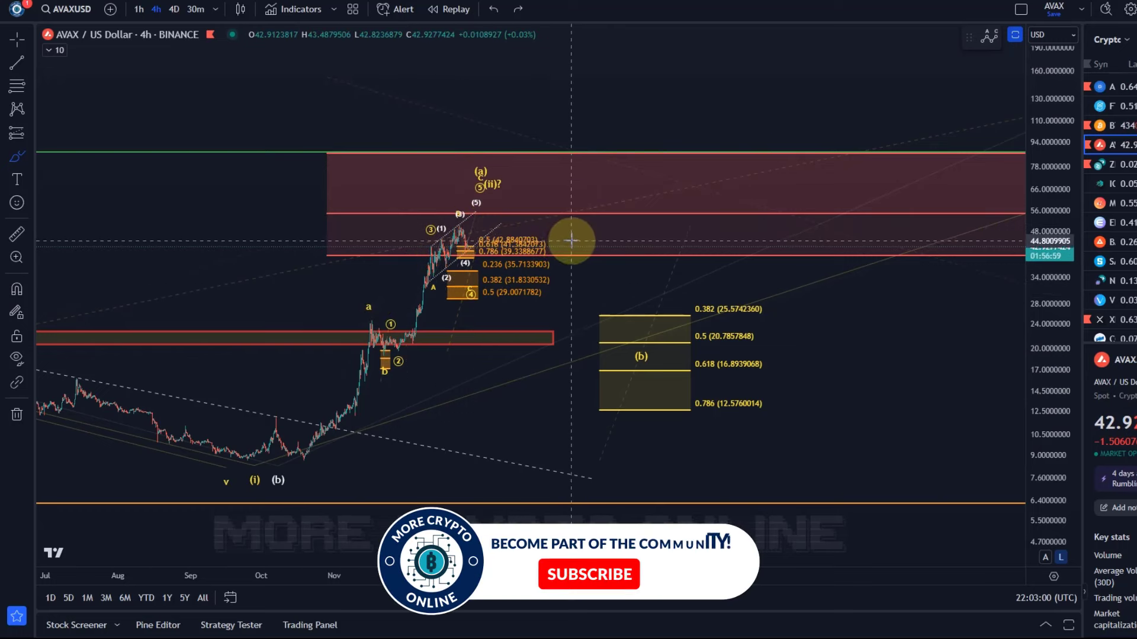
mouse_move(334, 225)
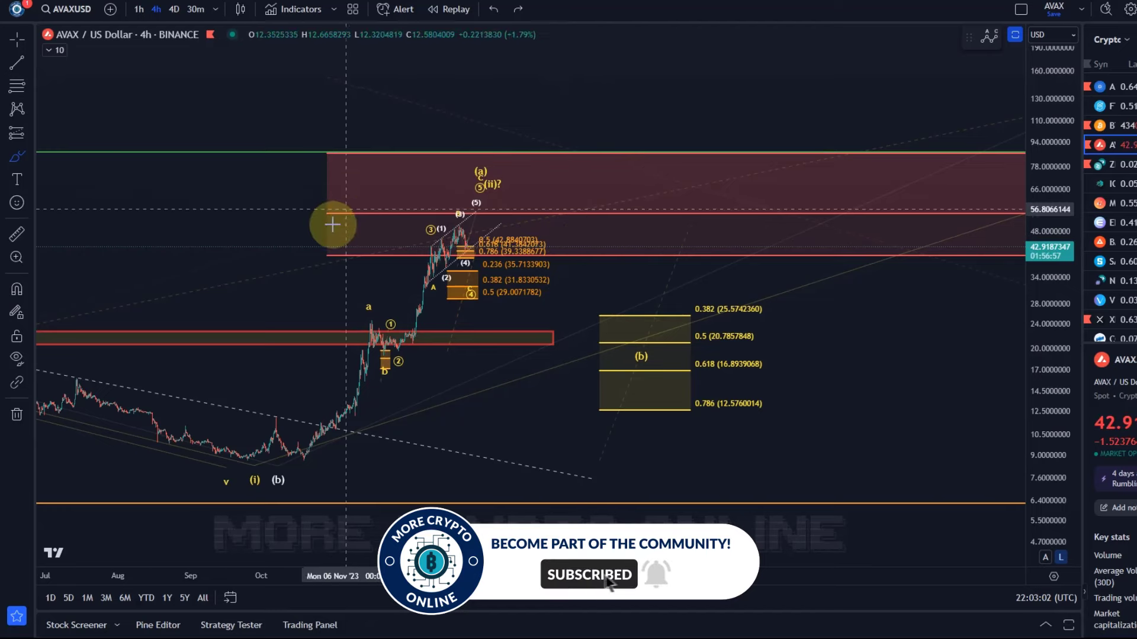
mouse_move(437, 208)
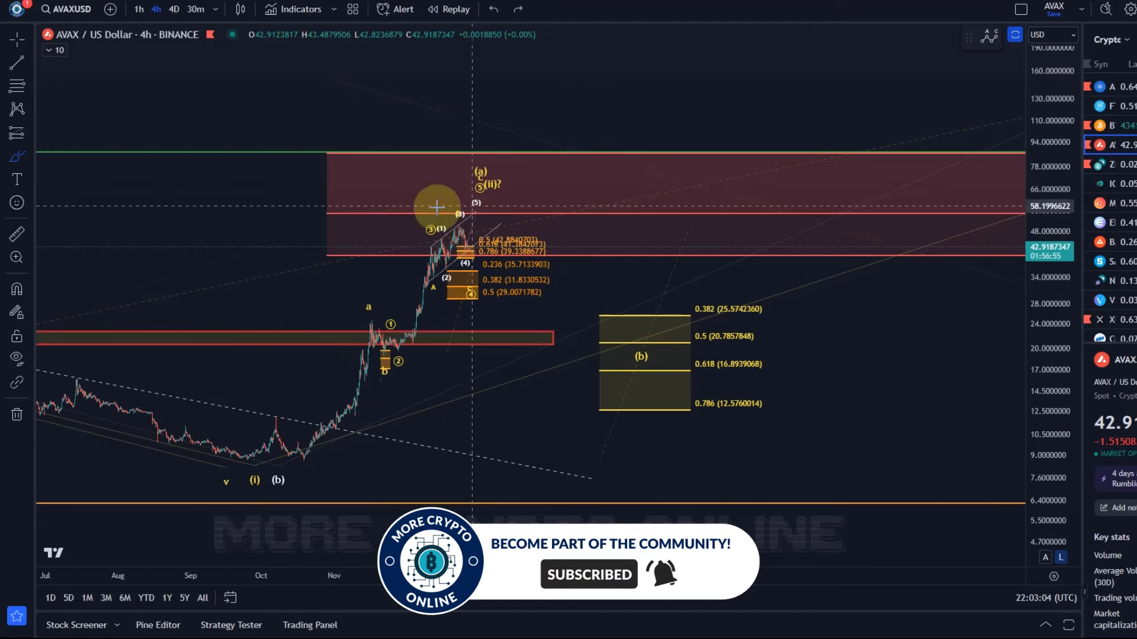
mouse_move(300, 465)
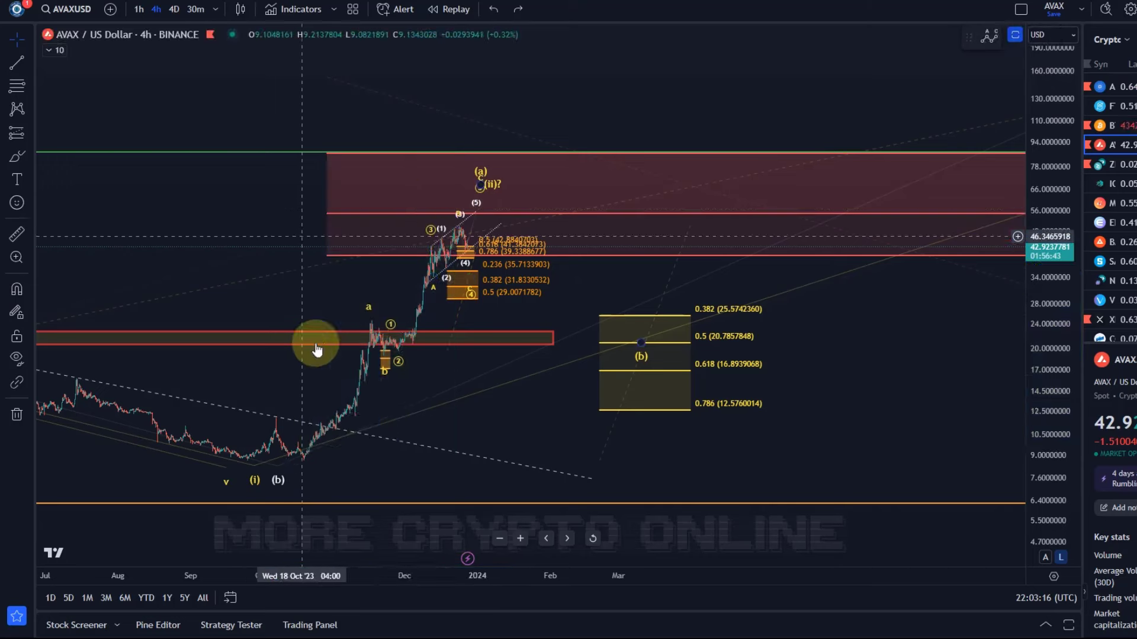
mouse_move(496, 219)
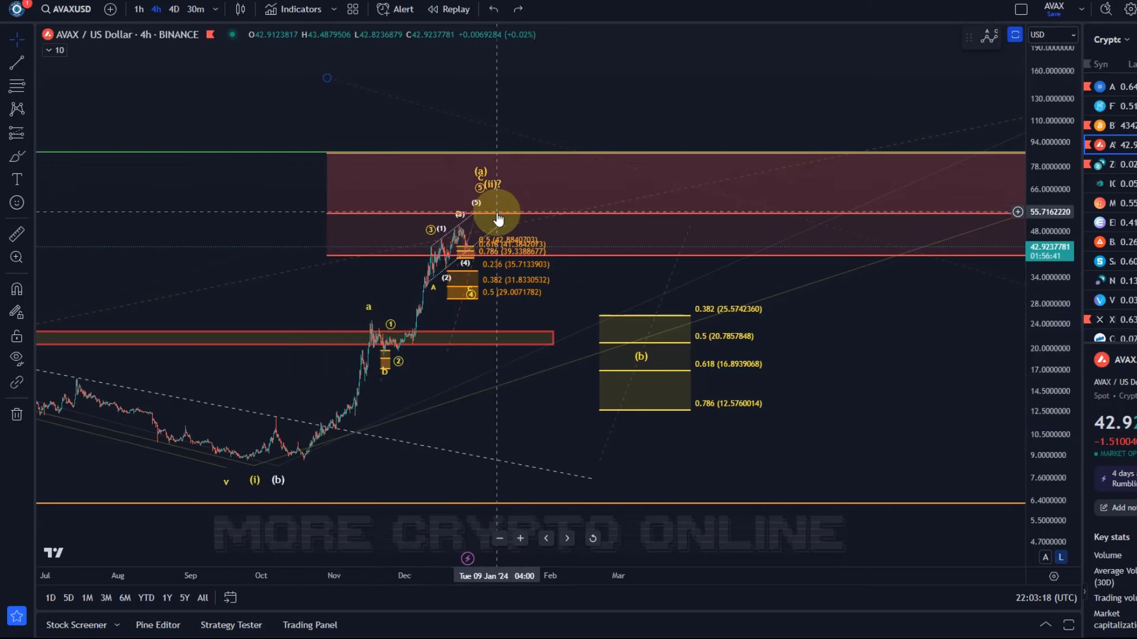
mouse_move(533, 232)
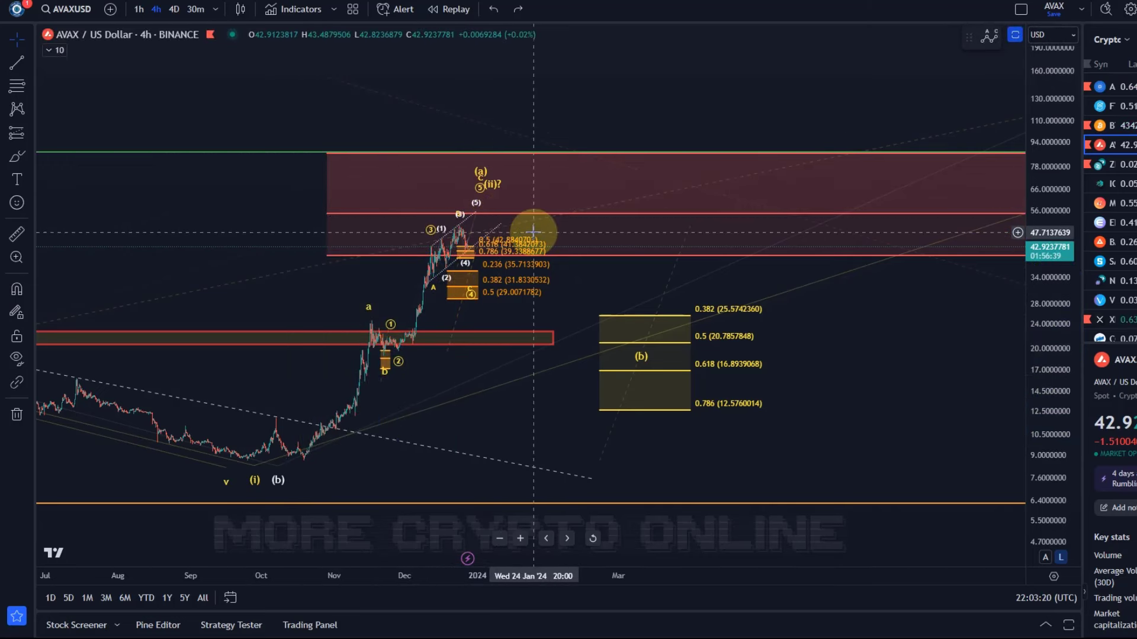
mouse_move(223, 149)
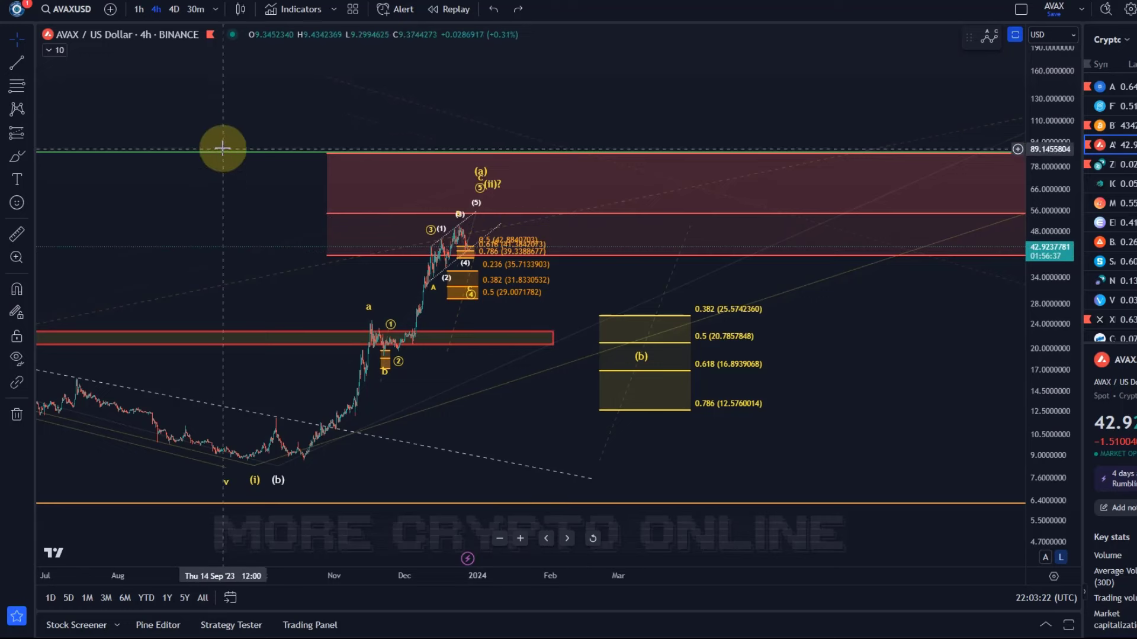
mouse_move(379, 109)
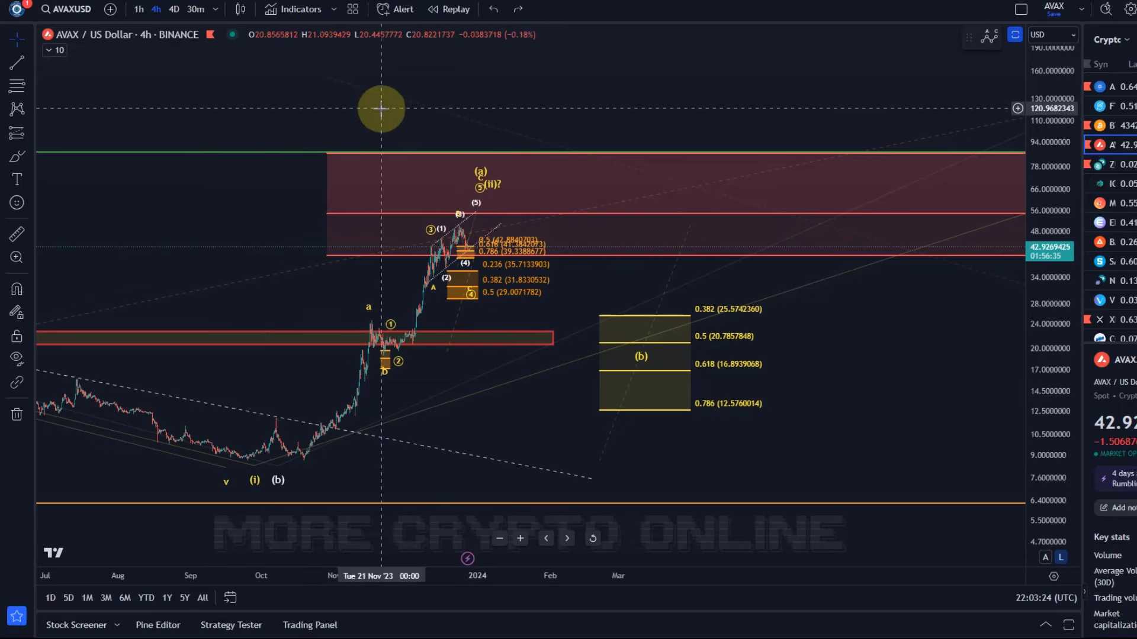
mouse_move(411, 126)
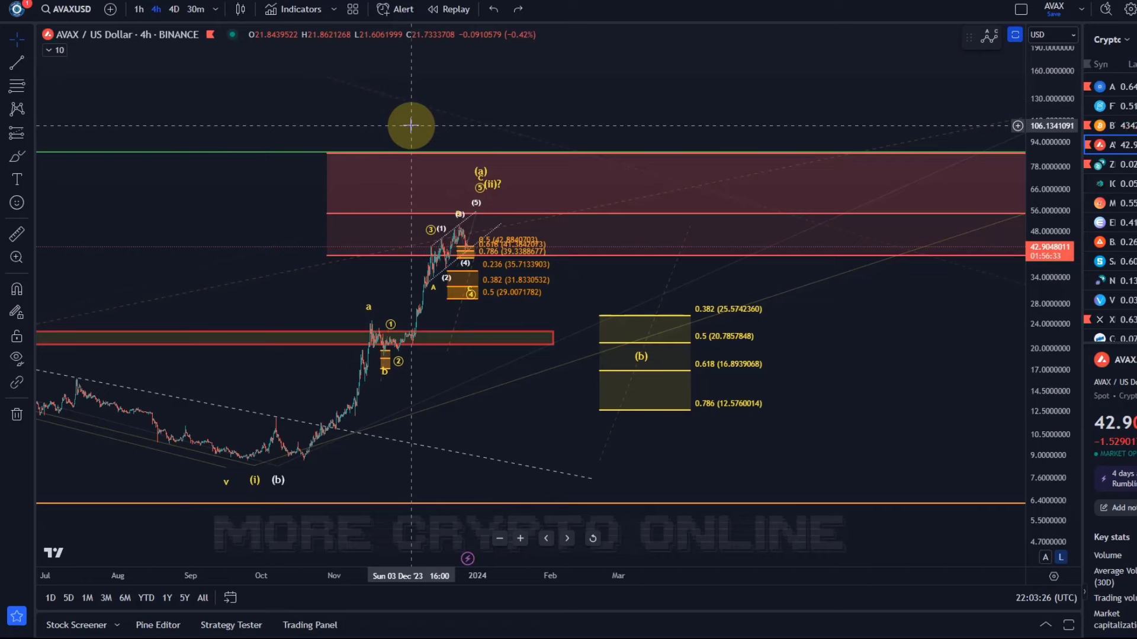
mouse_move(467, 251)
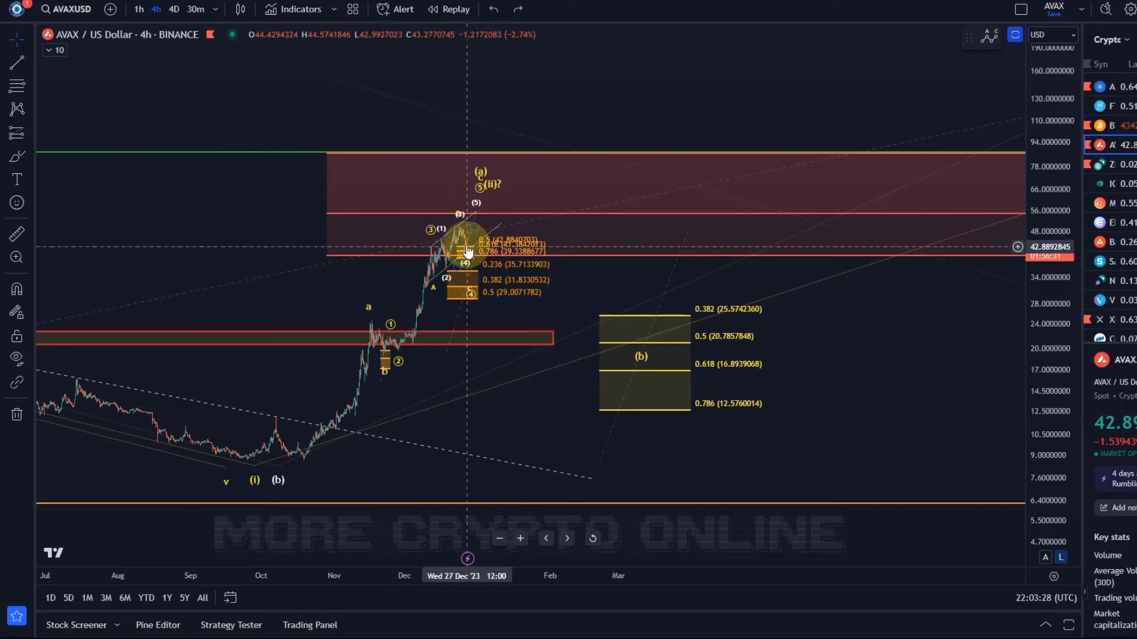
mouse_move(173, 154)
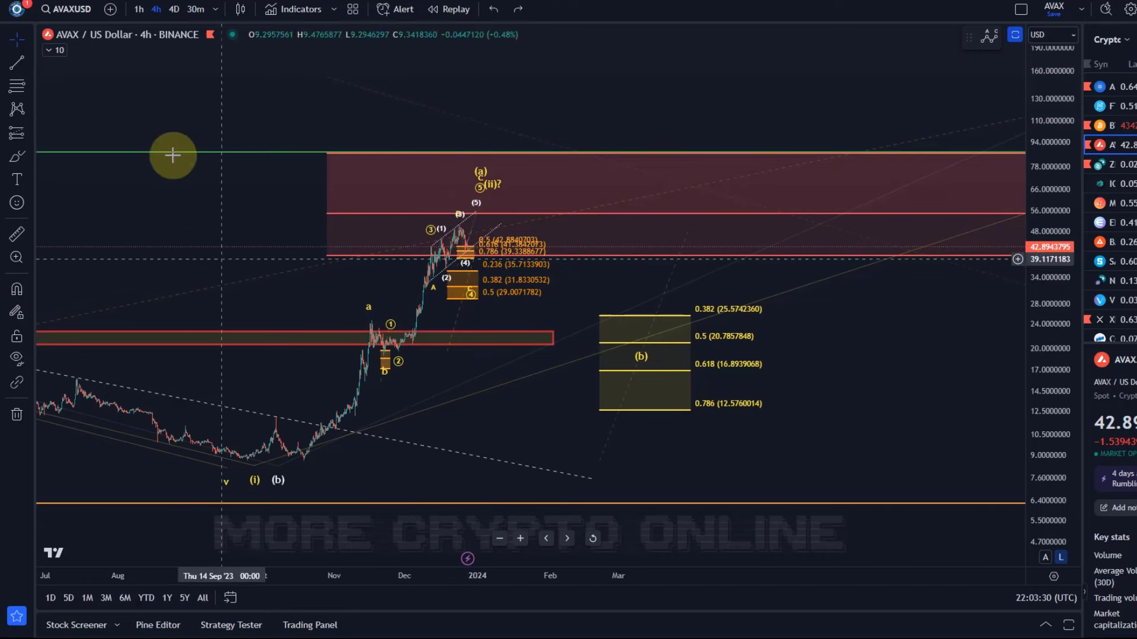
left_click(139, 8)
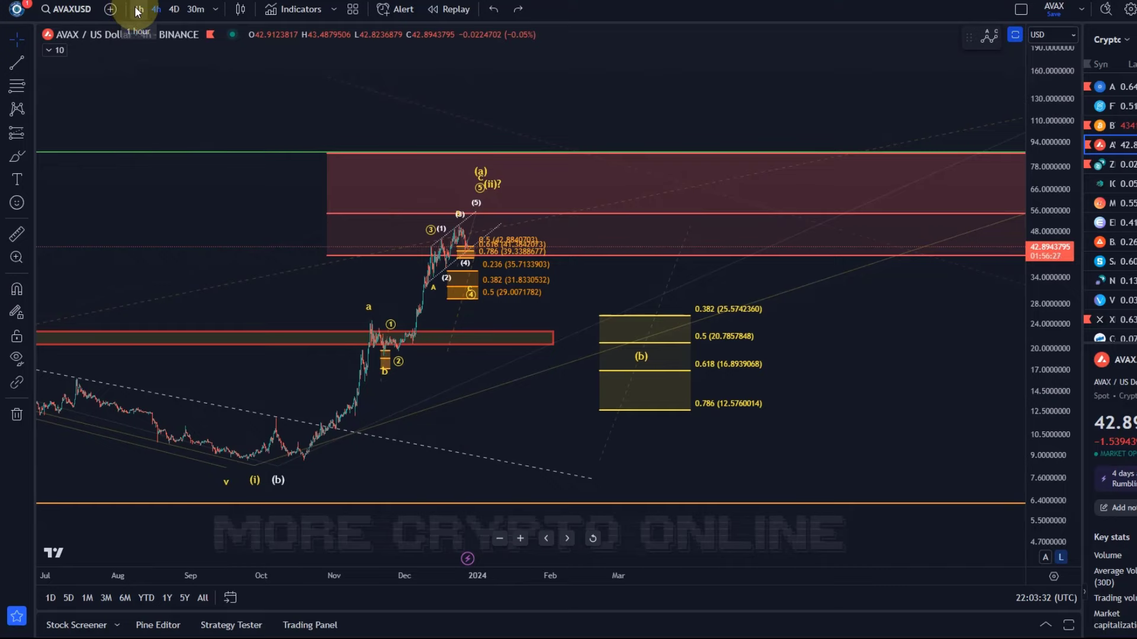
Switch to the 1-hour timeframe and undo the red circle around the 0.786 level.
left_click(137, 9)
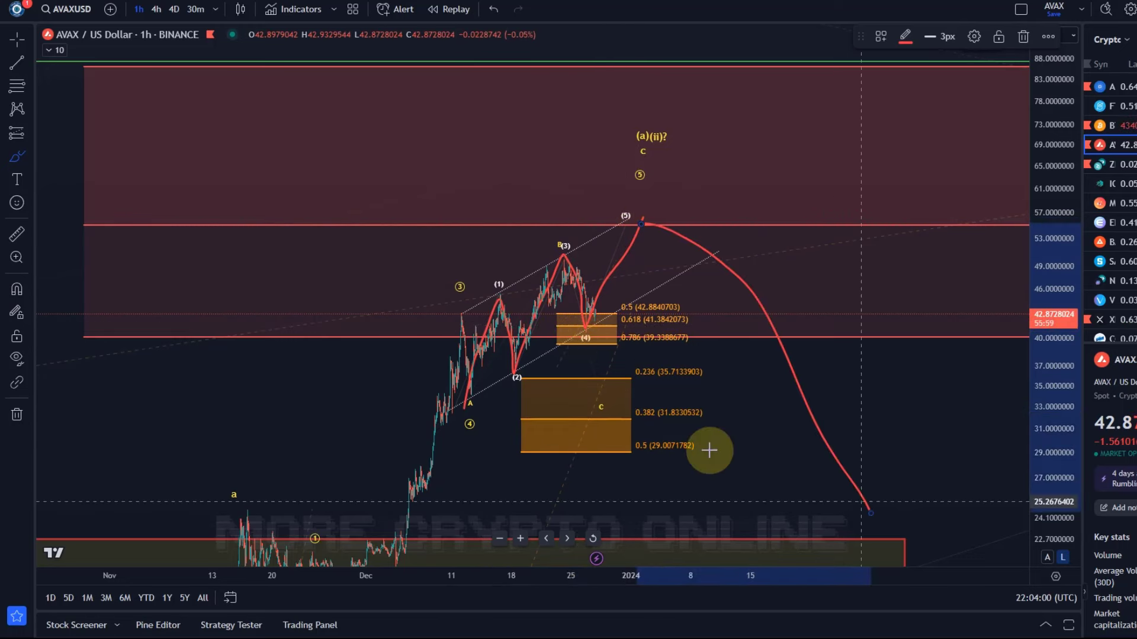
mouse_move(448, 227)
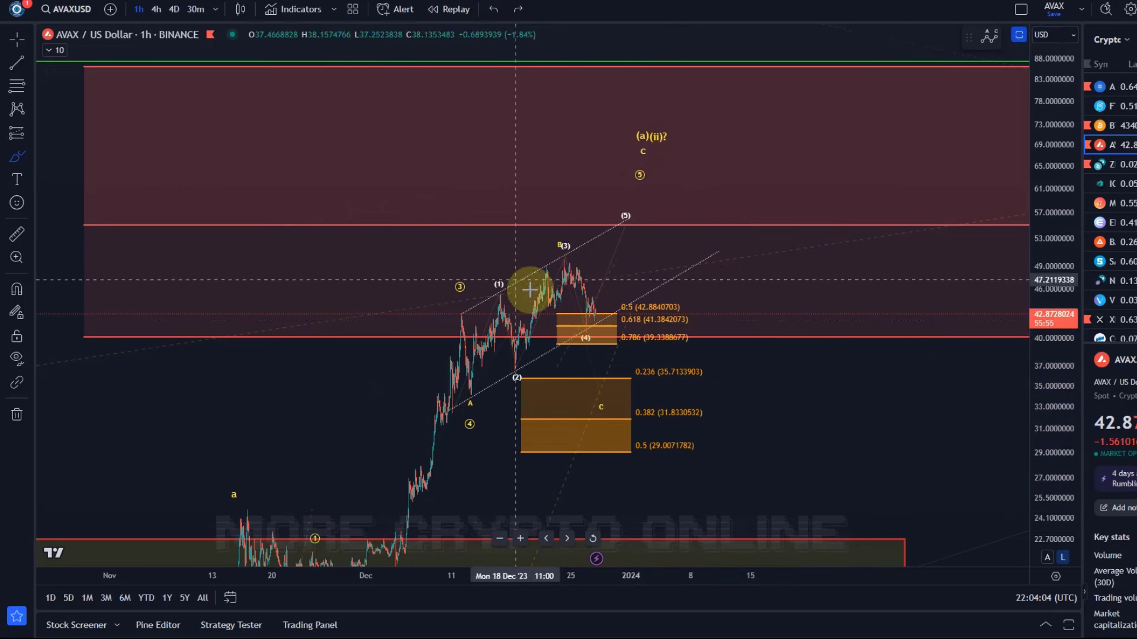
mouse_move(584, 347)
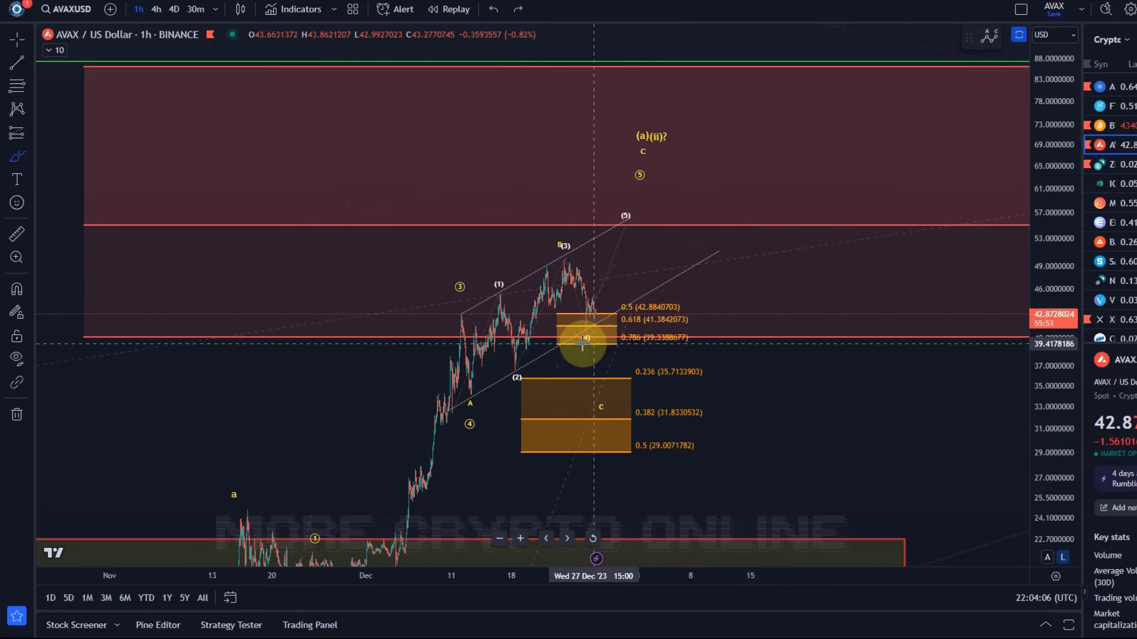
mouse_move(613, 276)
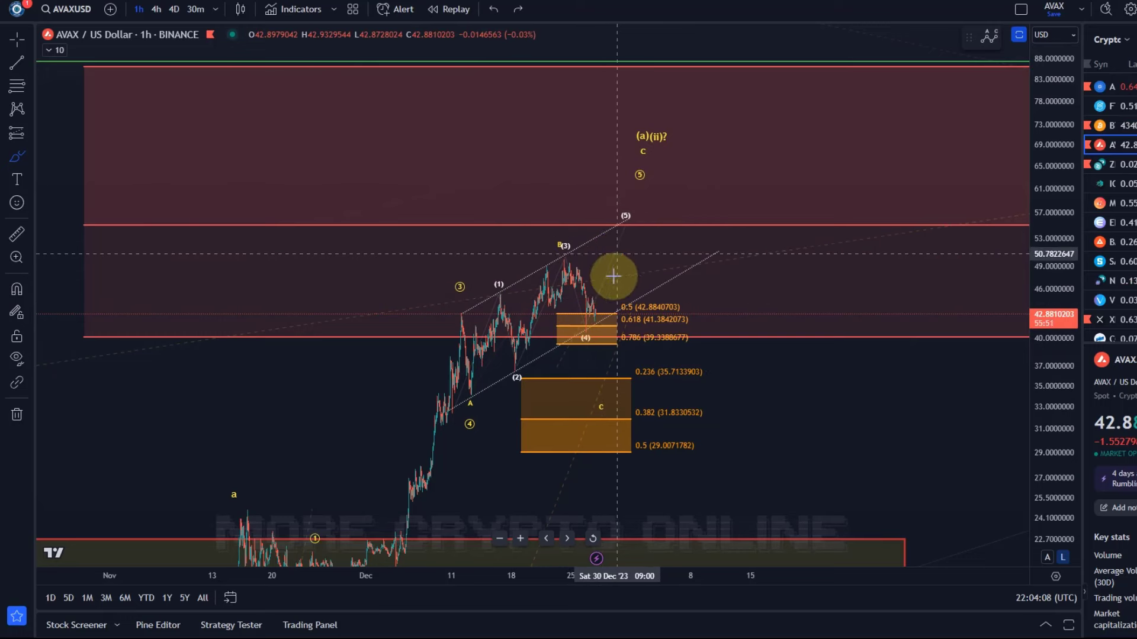
mouse_move(603, 296)
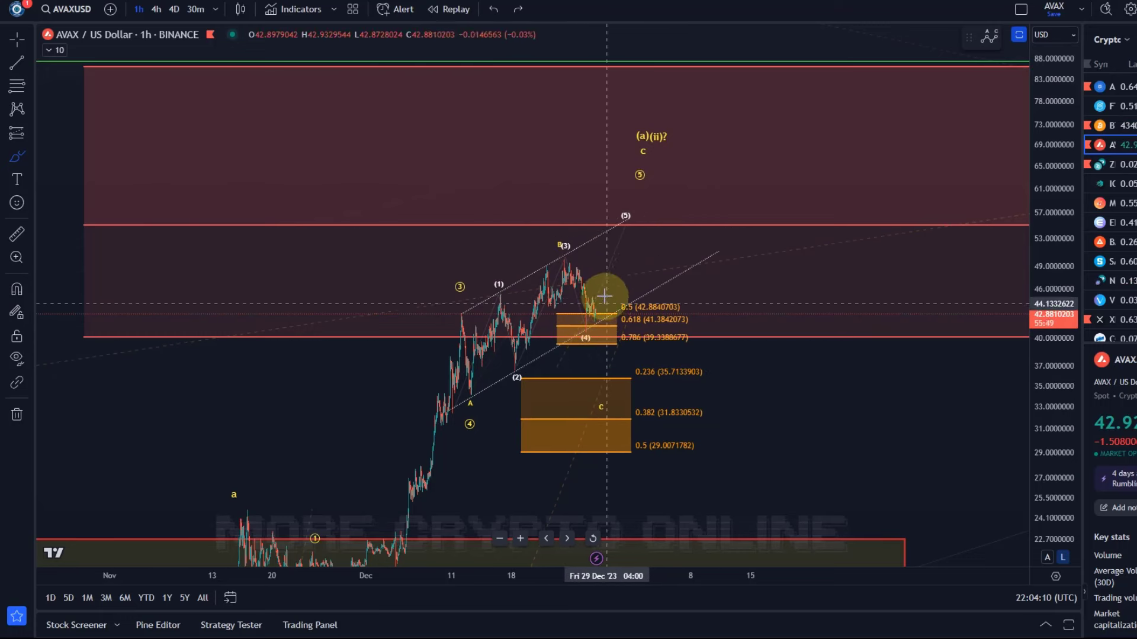
mouse_move(585, 315)
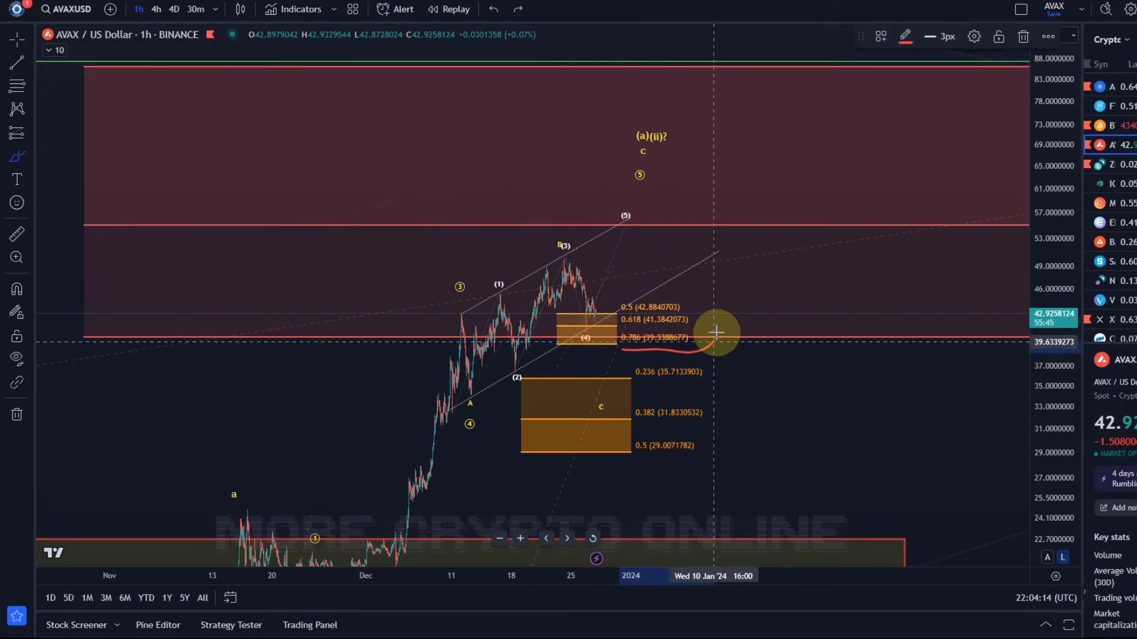
mouse_move(579, 433)
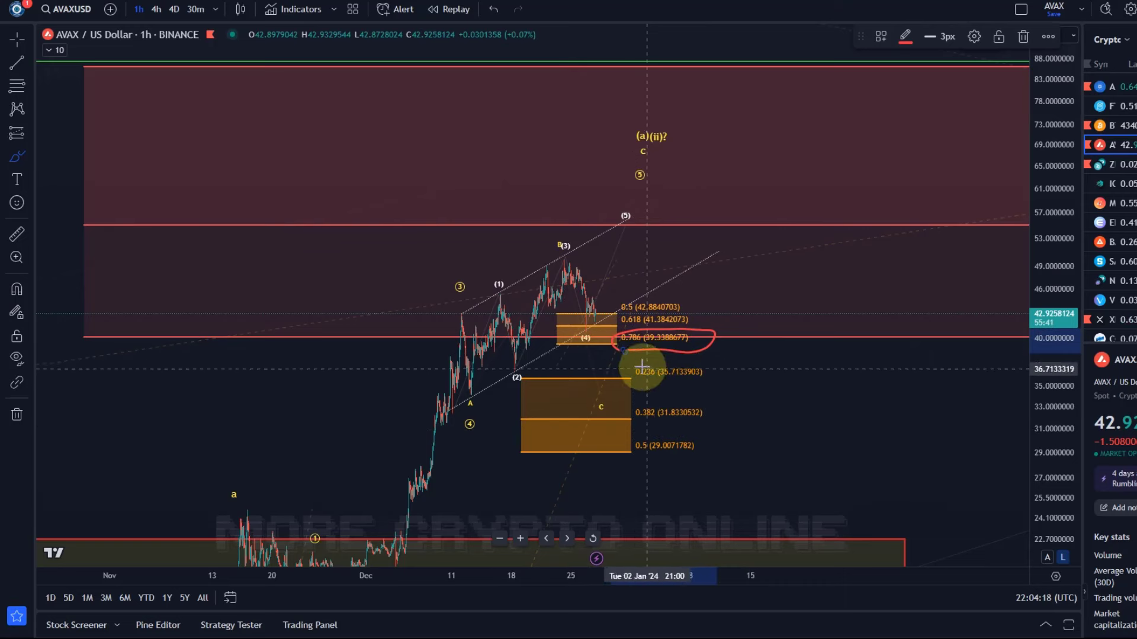
mouse_move(859, 504)
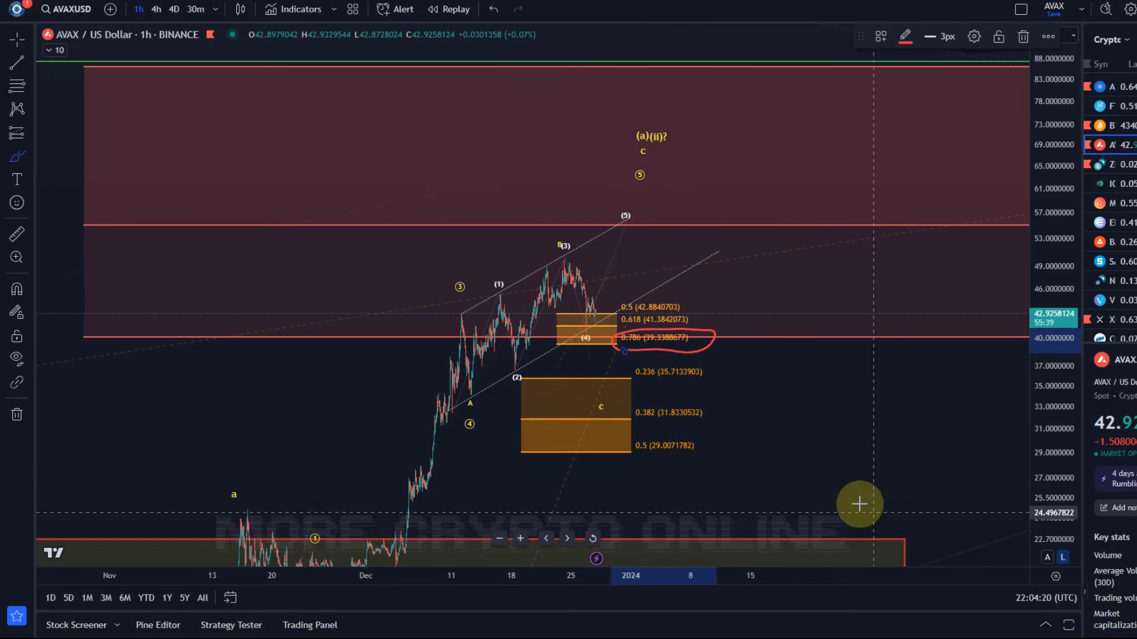
left_click(492, 9)
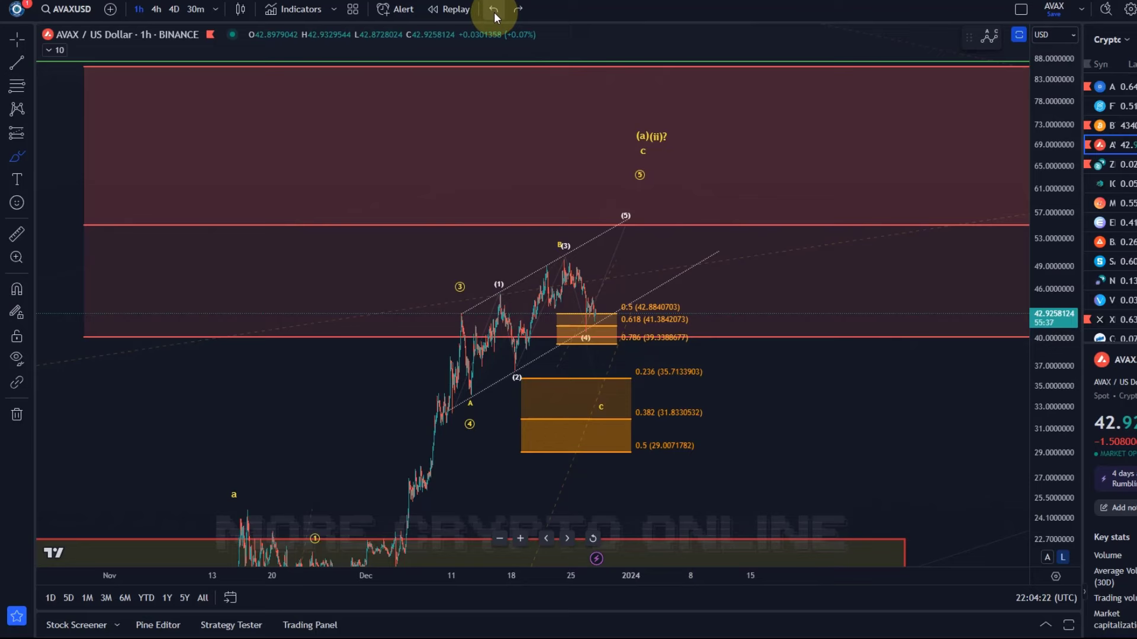
mouse_move(557, 399)
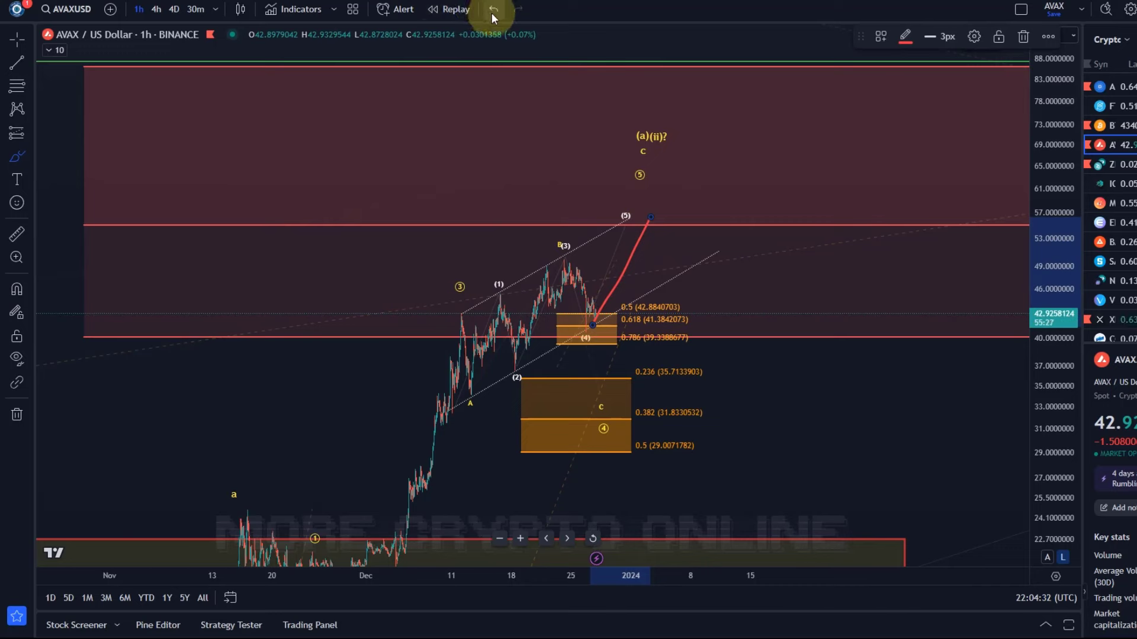
Undo the latest red sketch and select the circled wave 4 count in the 0.382 zone.
left_click(492, 10)
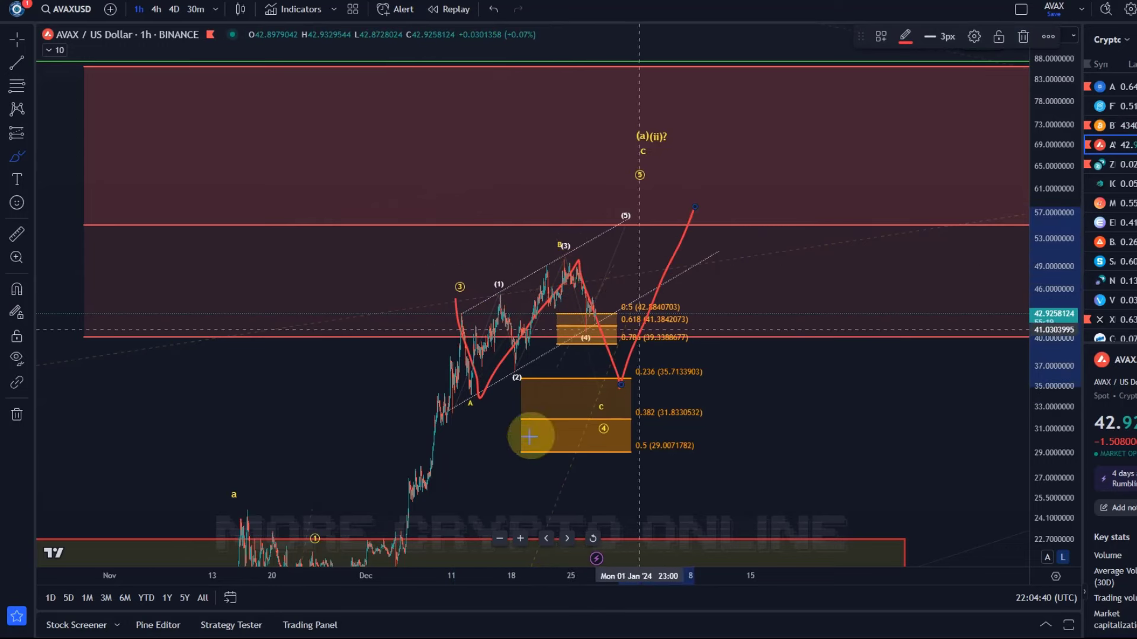
mouse_move(629, 509)
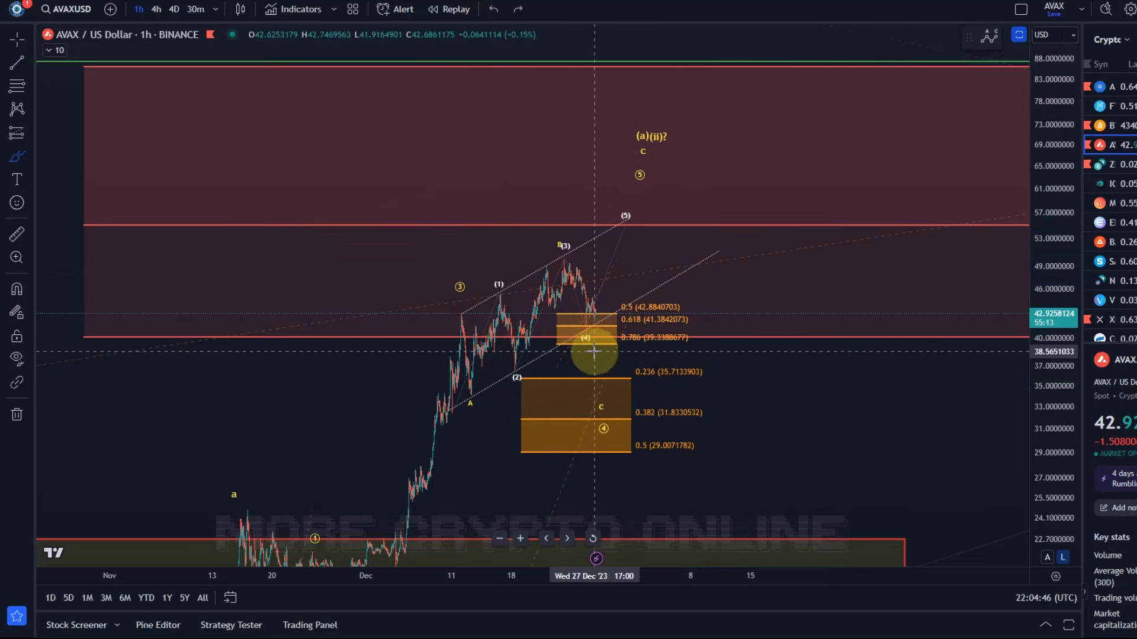
mouse_move(714, 401)
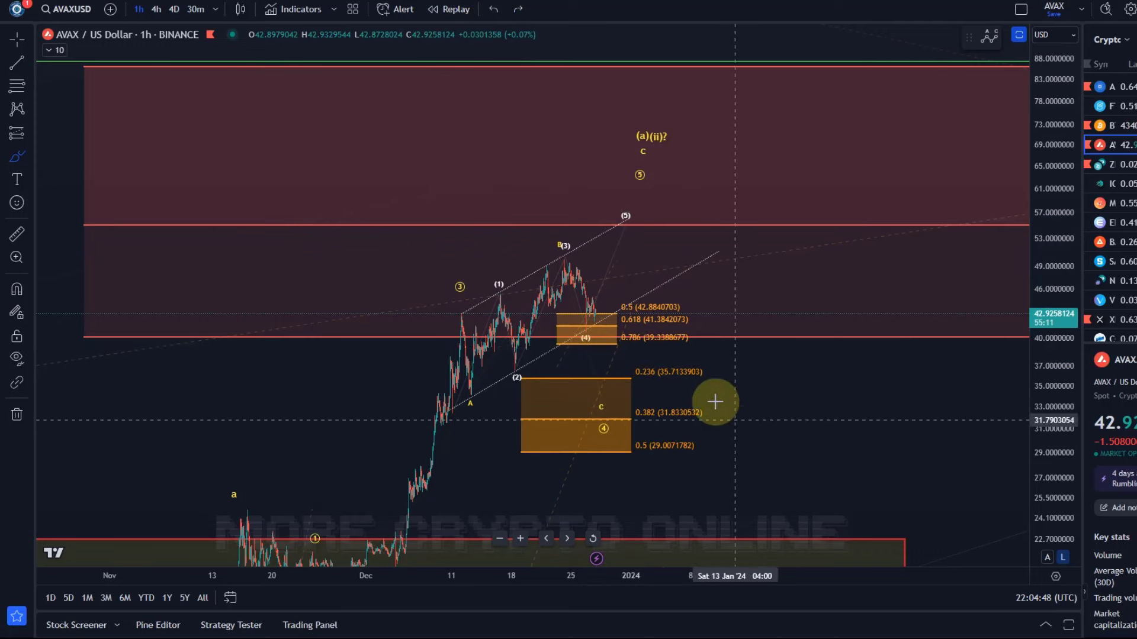
mouse_move(615, 424)
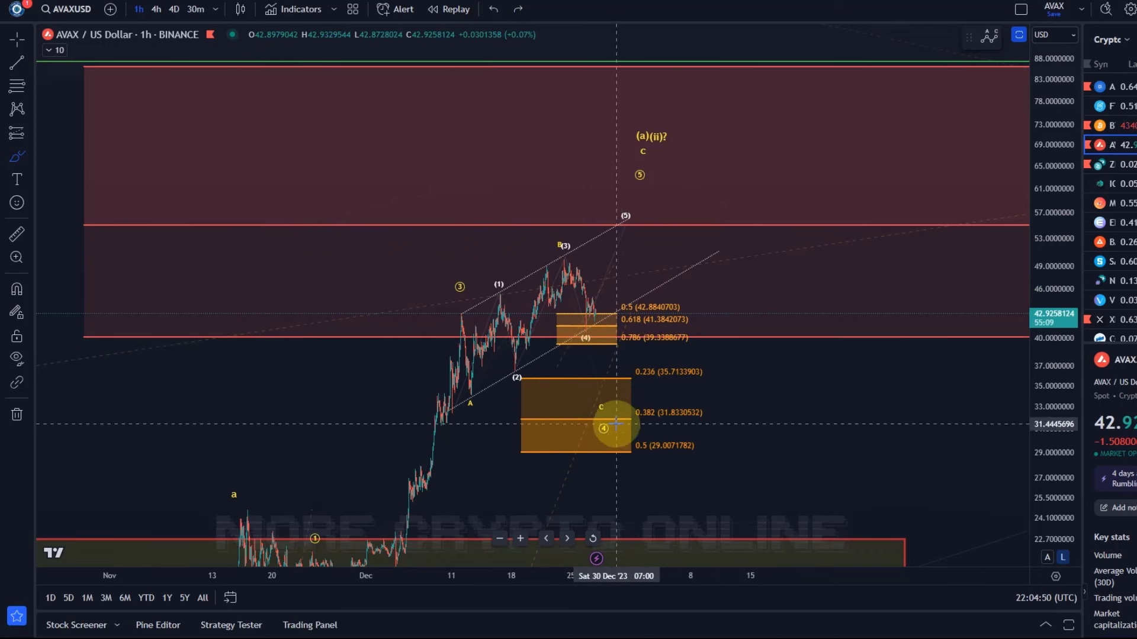
left_click(615, 428)
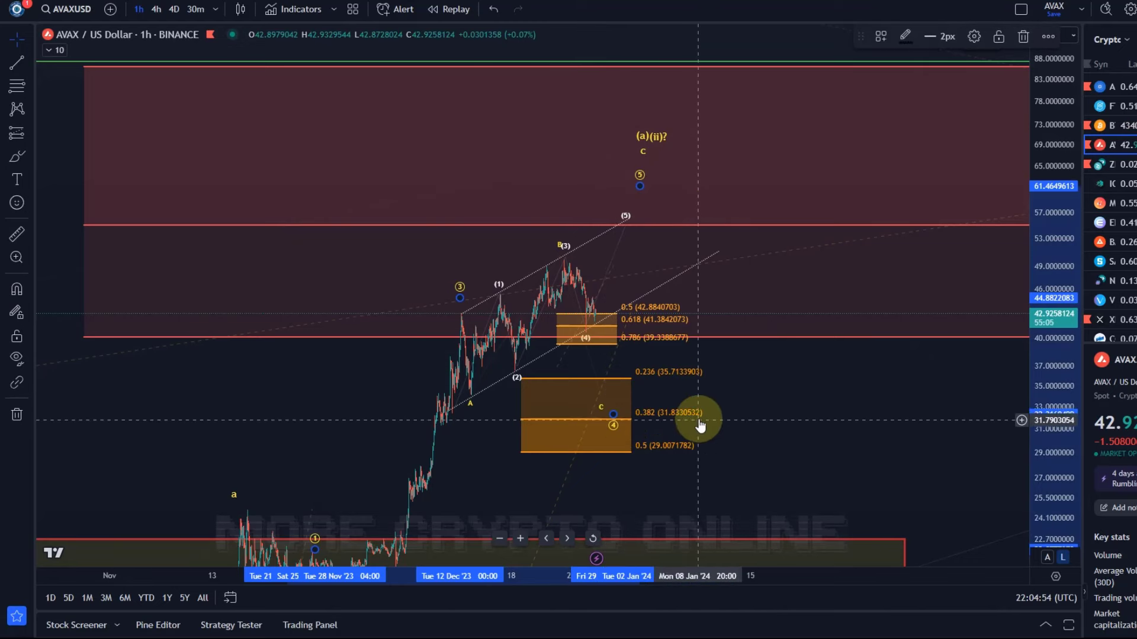
mouse_move(601, 411)
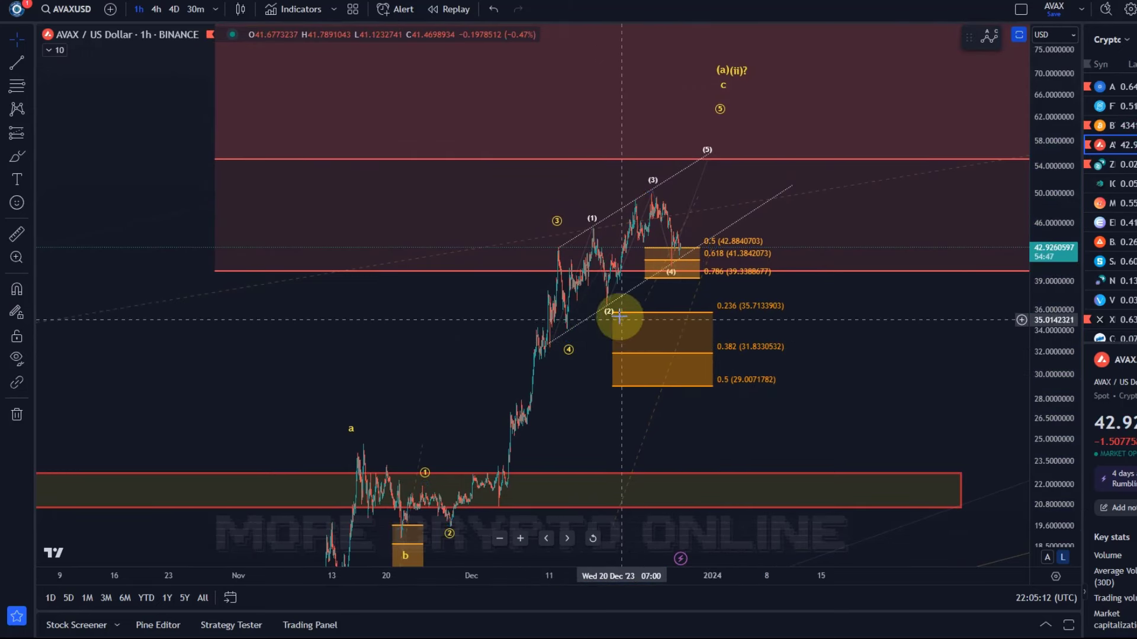
mouse_move(420, 515)
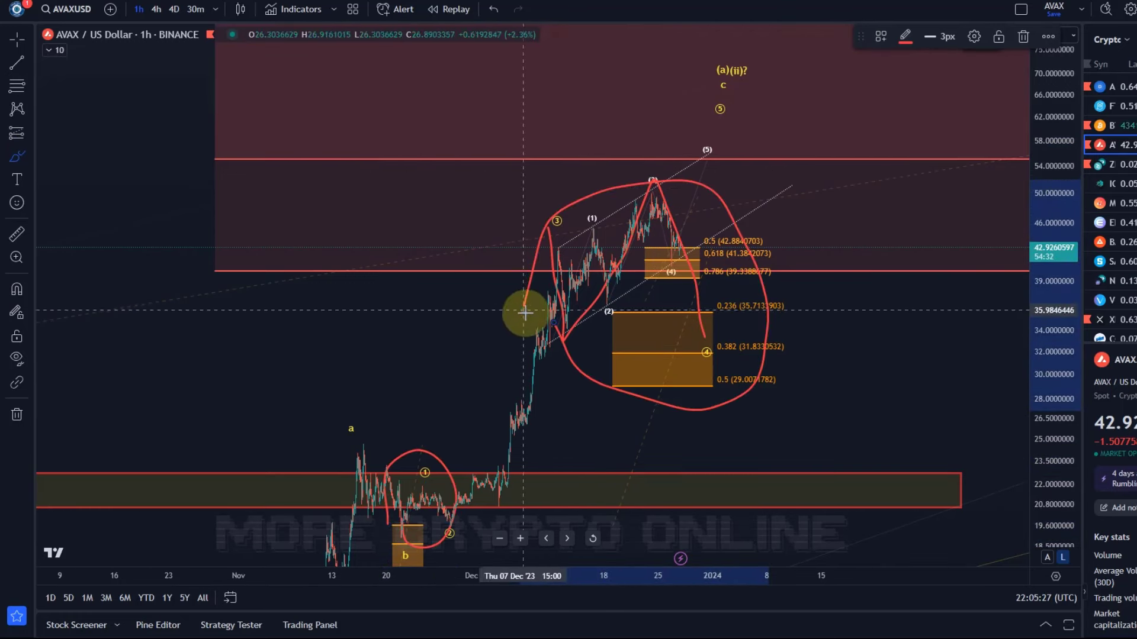
Undo both remaining red freehand loops from the 1-hour AVAX chart.
left_click(493, 10)
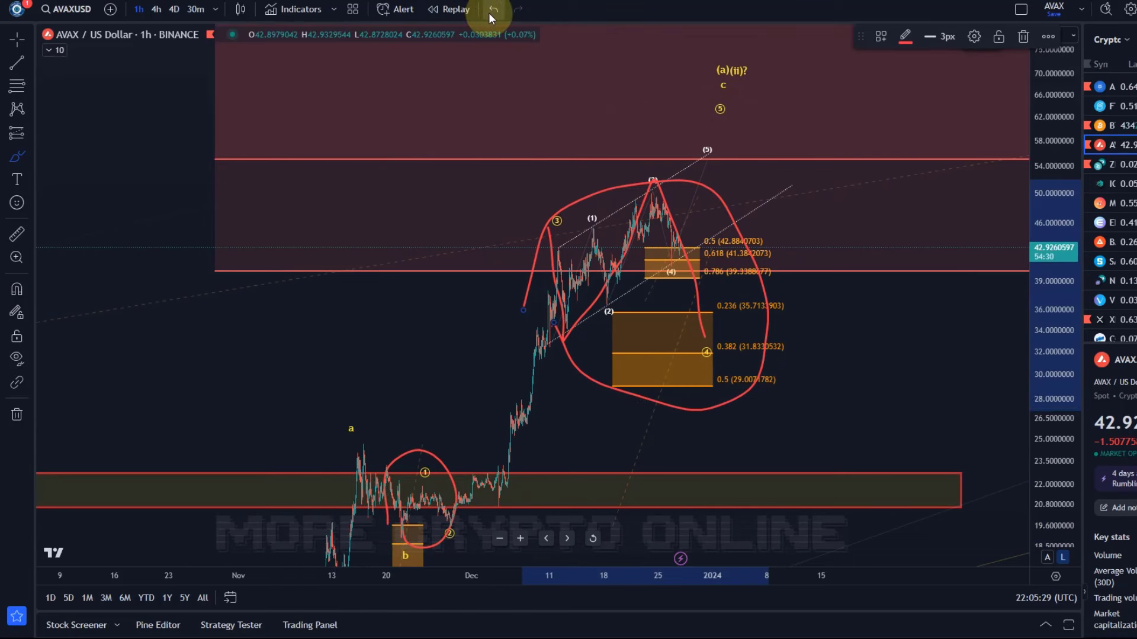
left_click(493, 10)
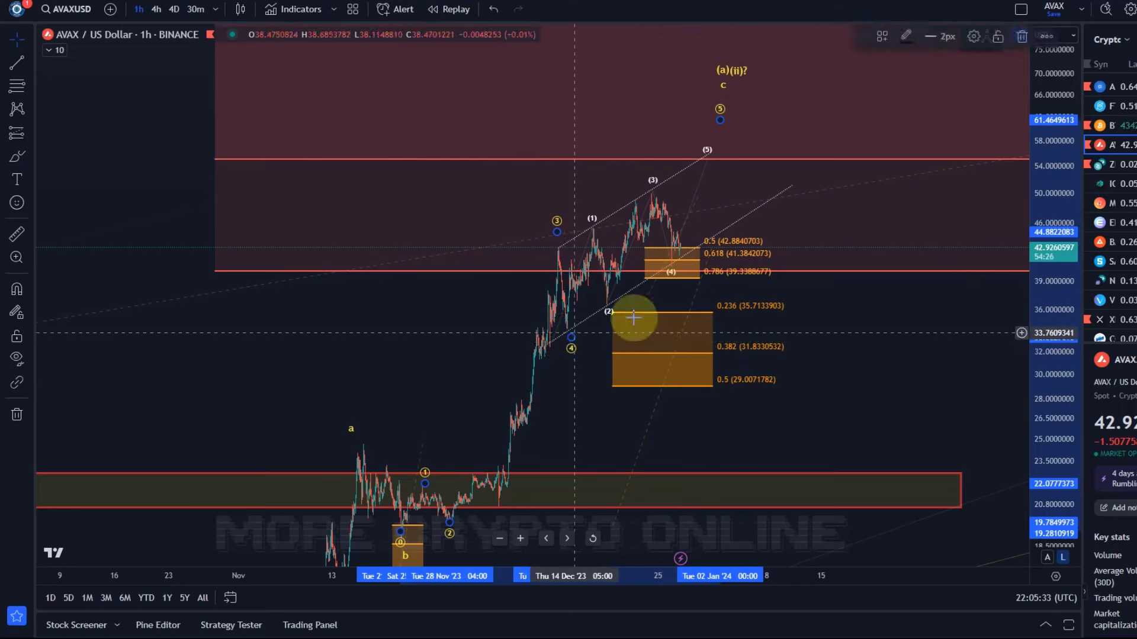
mouse_move(783, 363)
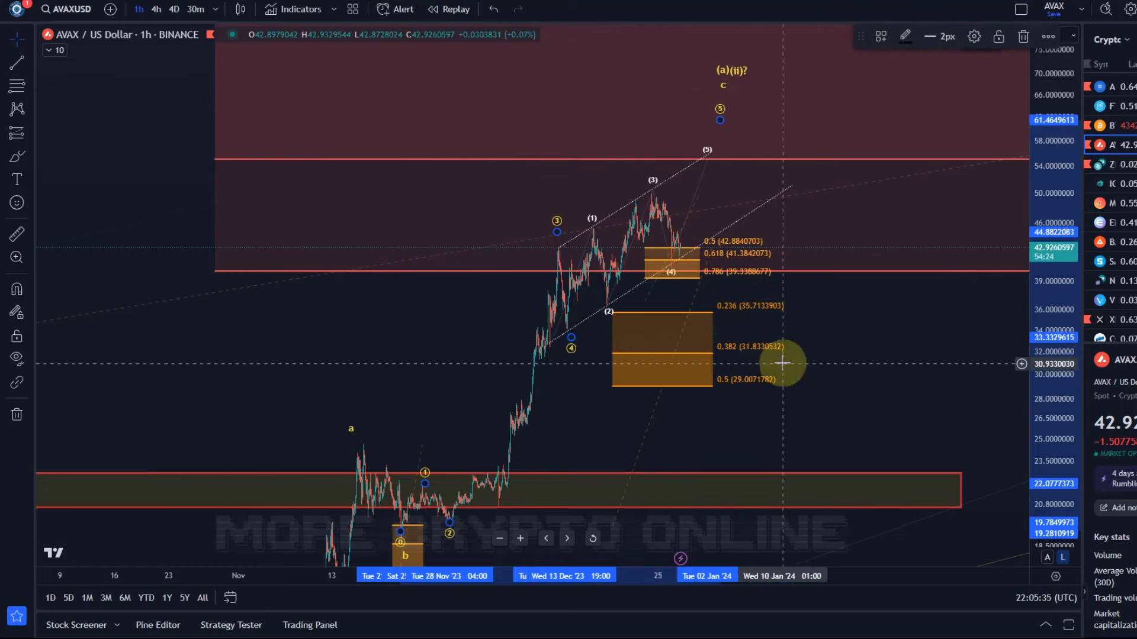
mouse_move(700, 283)
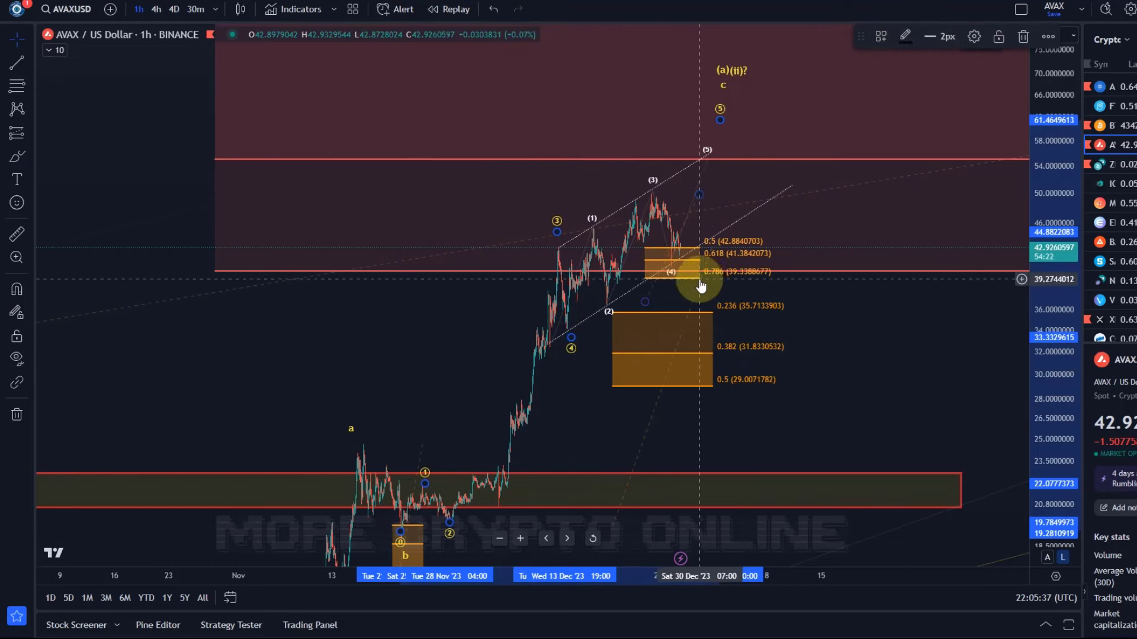
mouse_move(699, 270)
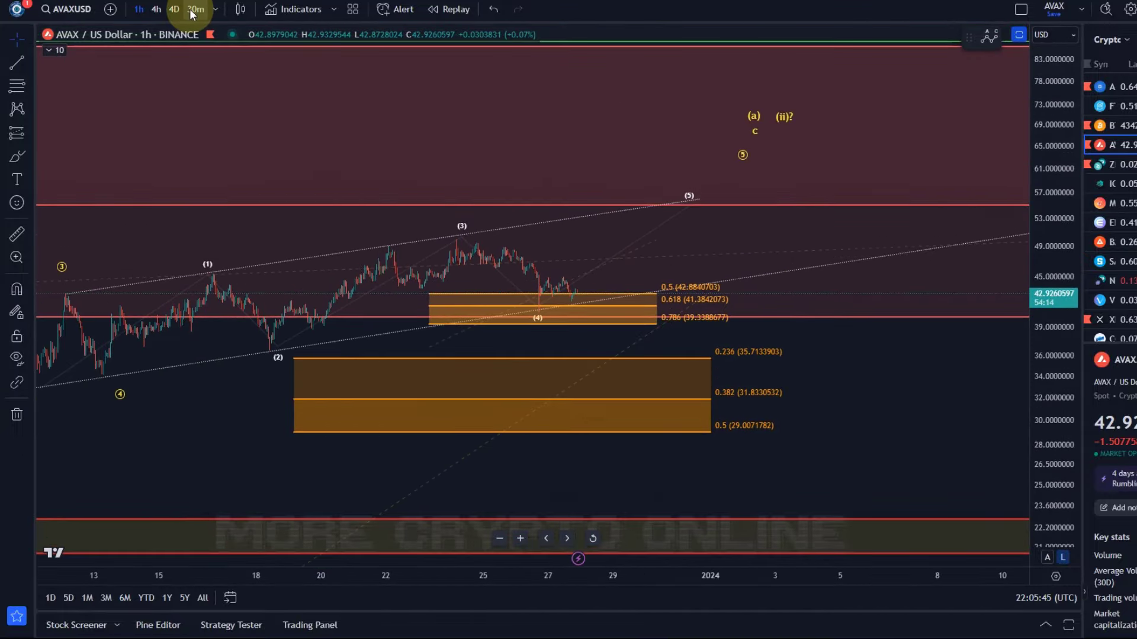
Switch the AVAX chart to 30-minute candles.
left_click(196, 8)
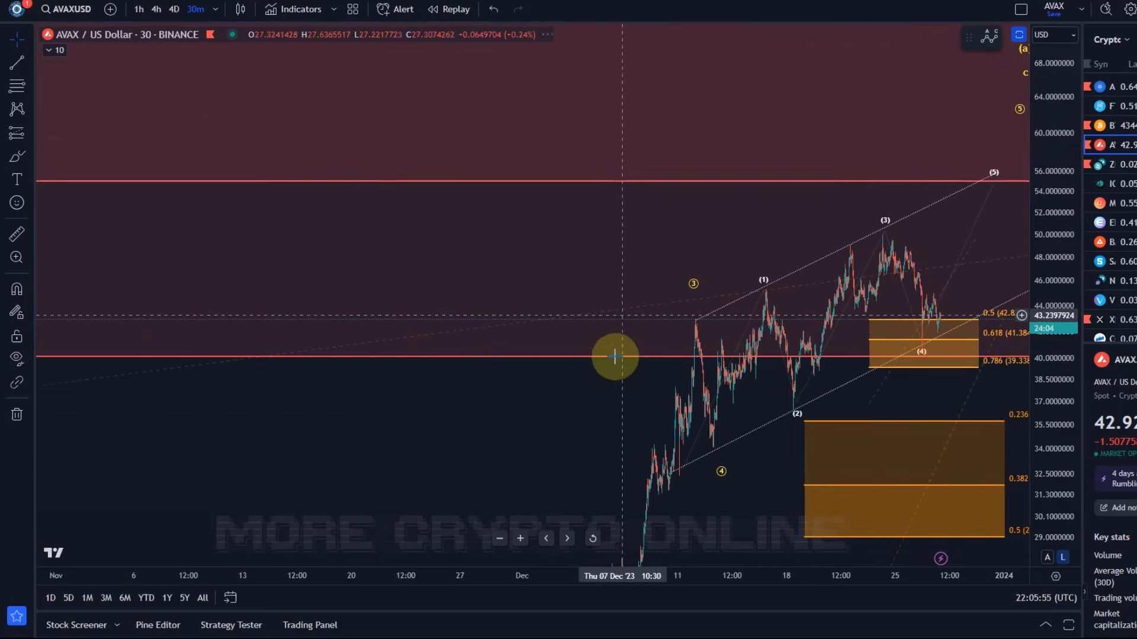
Switch to 4-hour candles to show the (b) Fibonacci zone and the (ii) target.
left_click(155, 8)
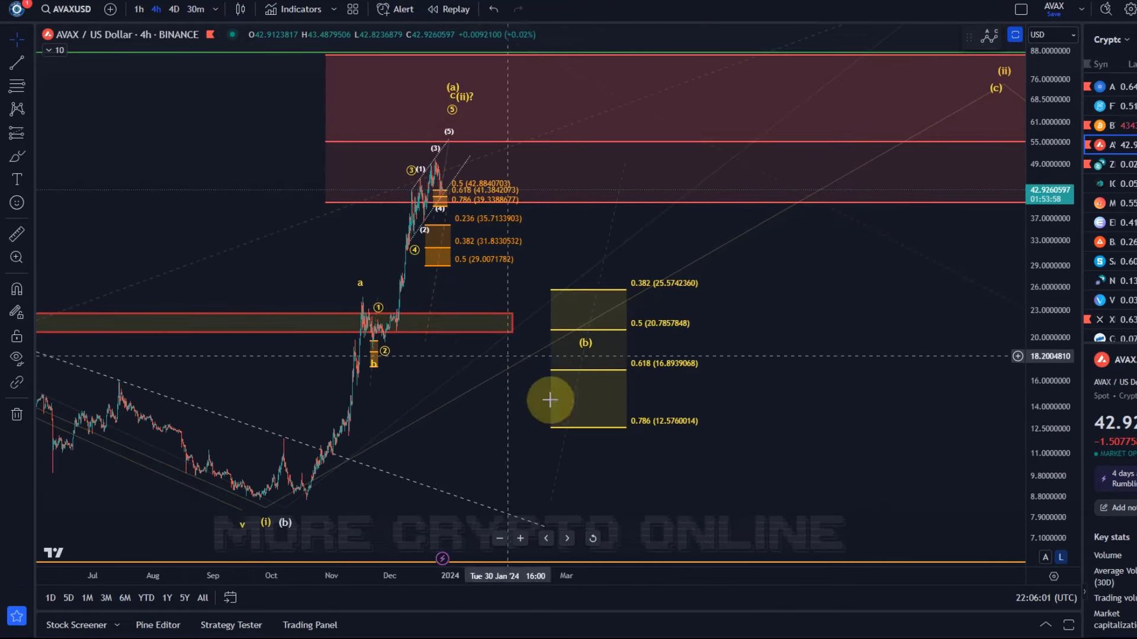
mouse_move(625, 324)
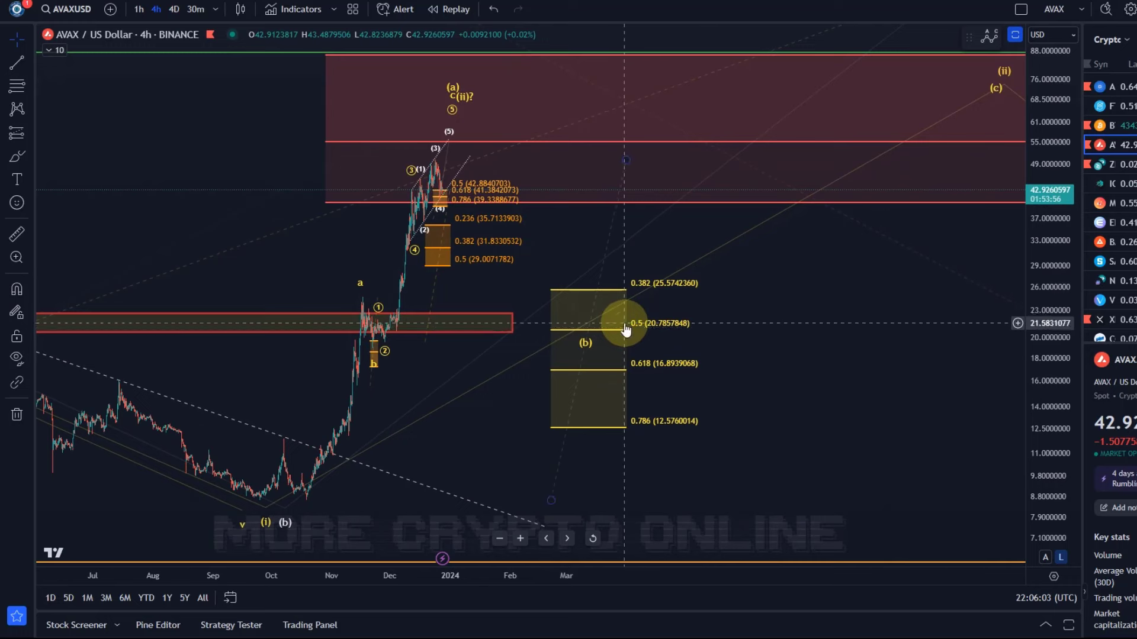
mouse_move(658, 283)
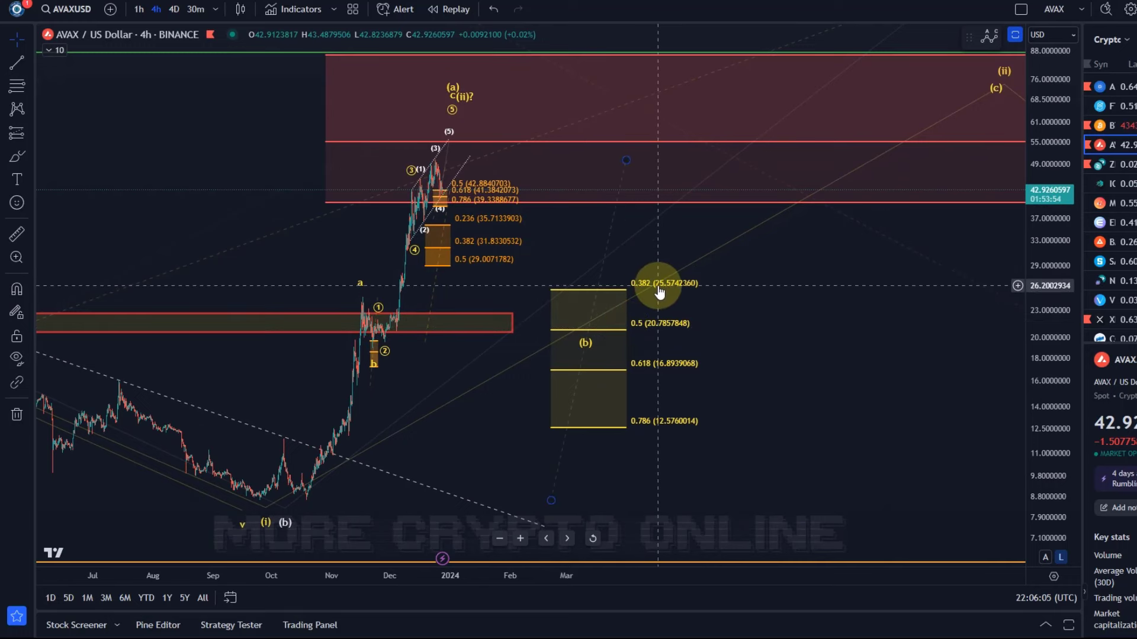
mouse_move(627, 410)
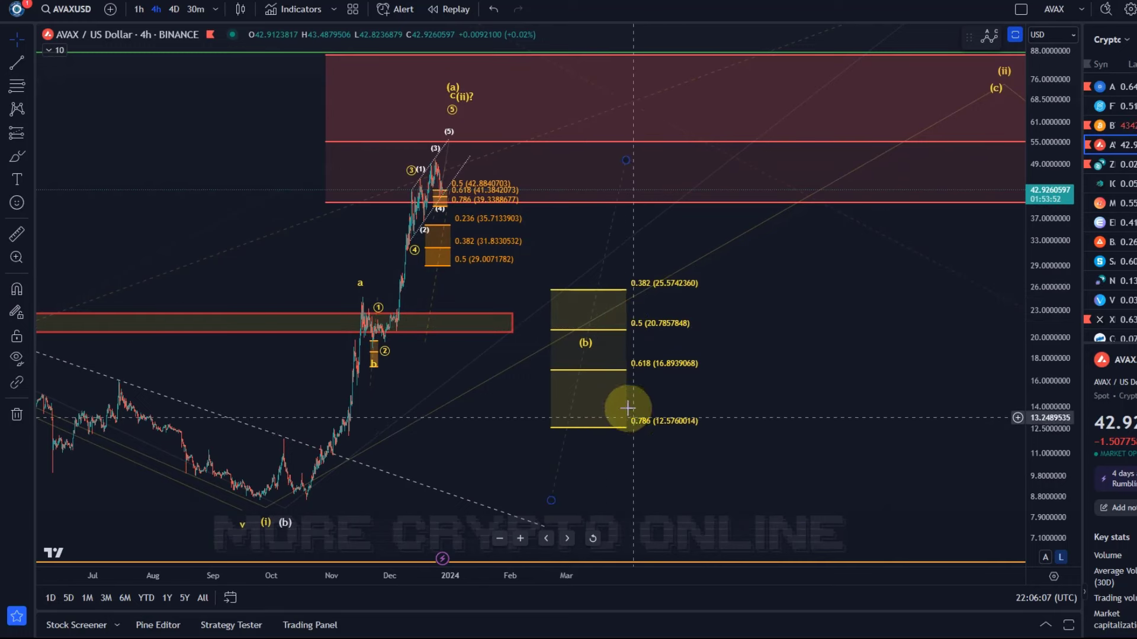
mouse_move(637, 374)
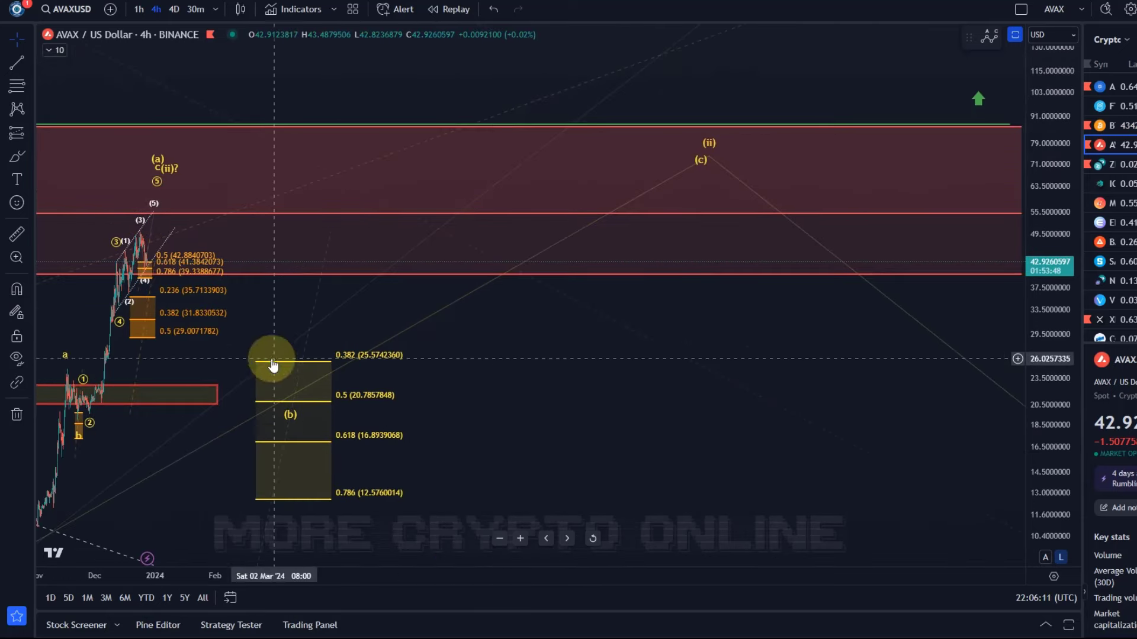
mouse_move(270, 373)
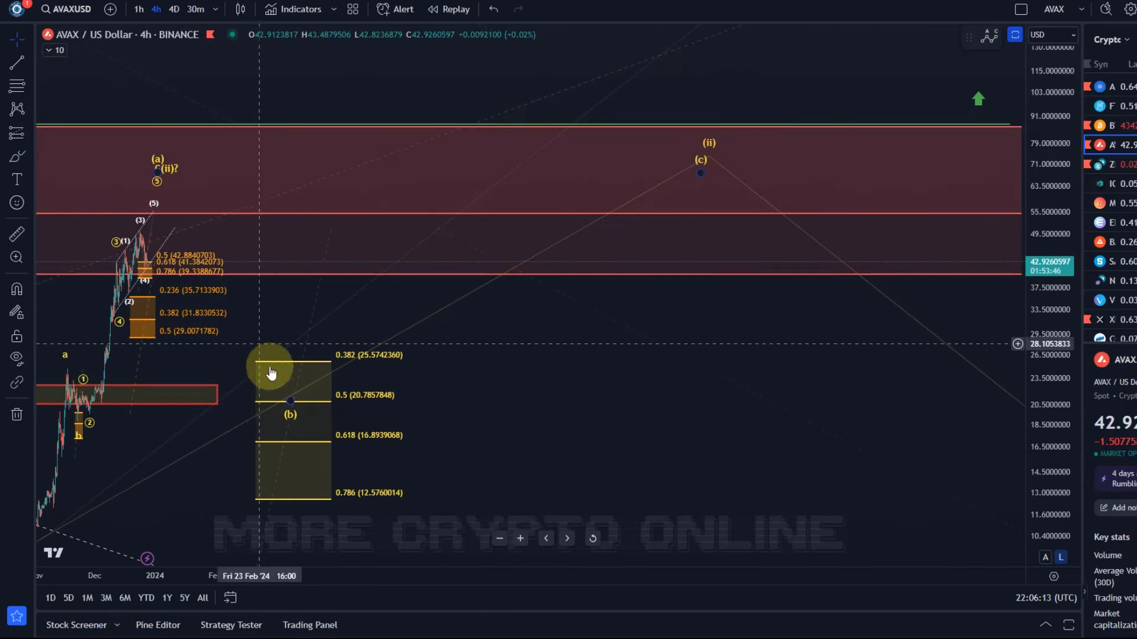
mouse_move(283, 447)
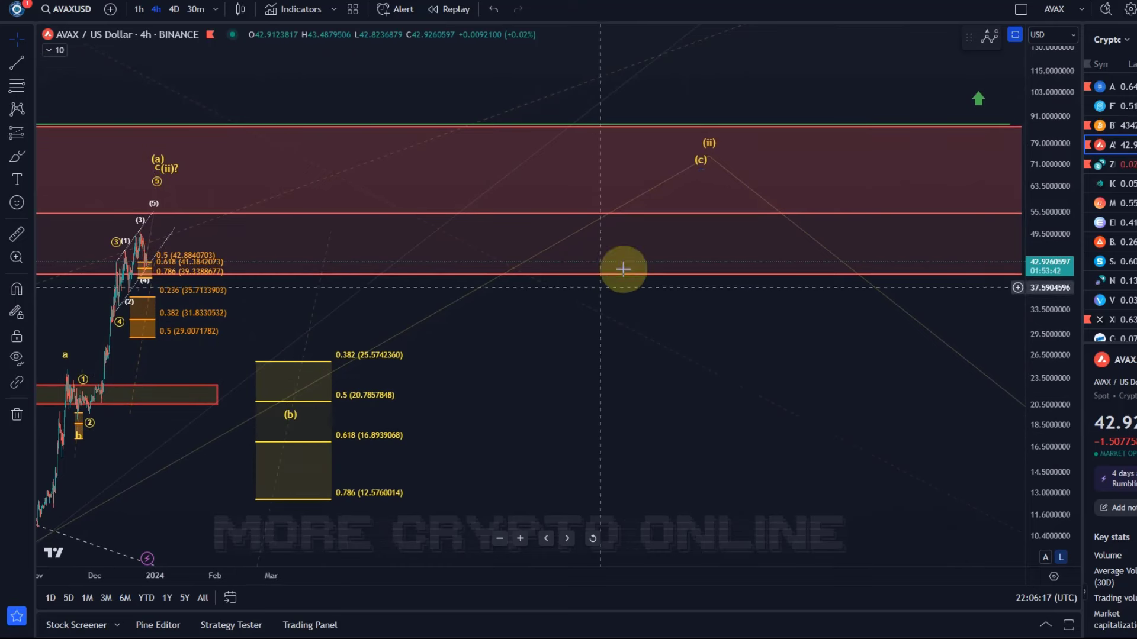
mouse_move(696, 153)
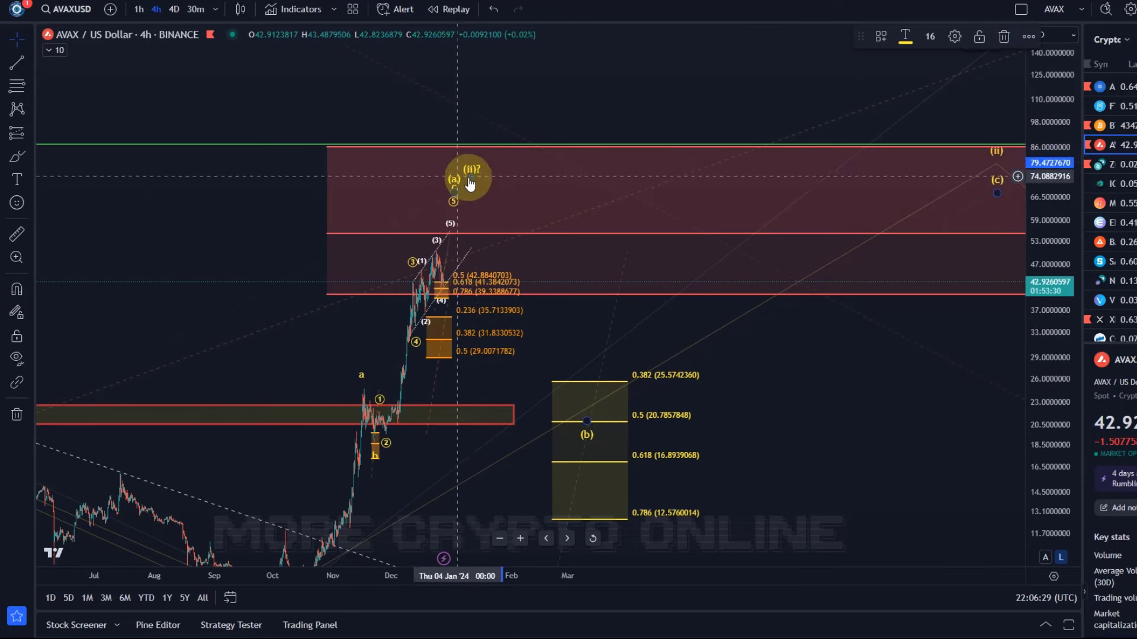
mouse_move(539, 241)
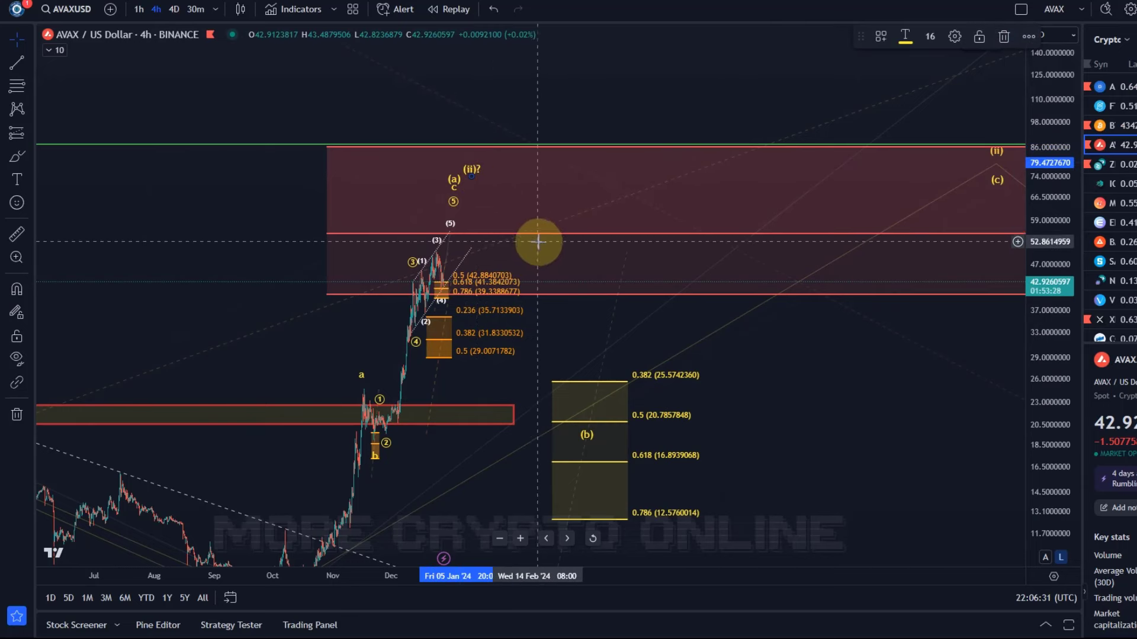
mouse_move(533, 276)
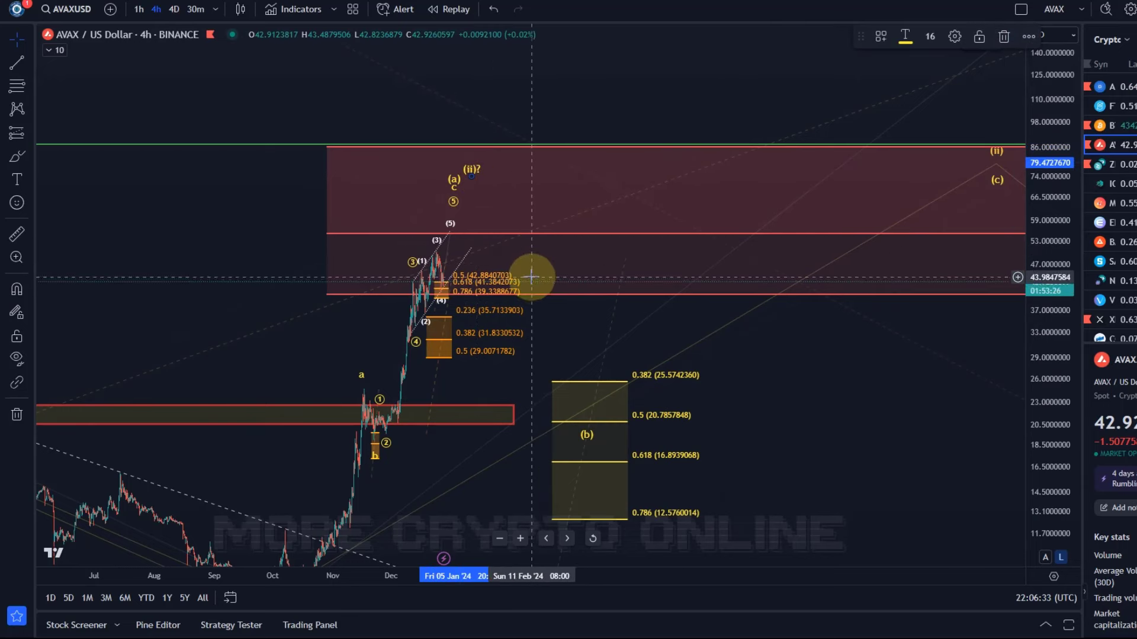
mouse_move(471, 177)
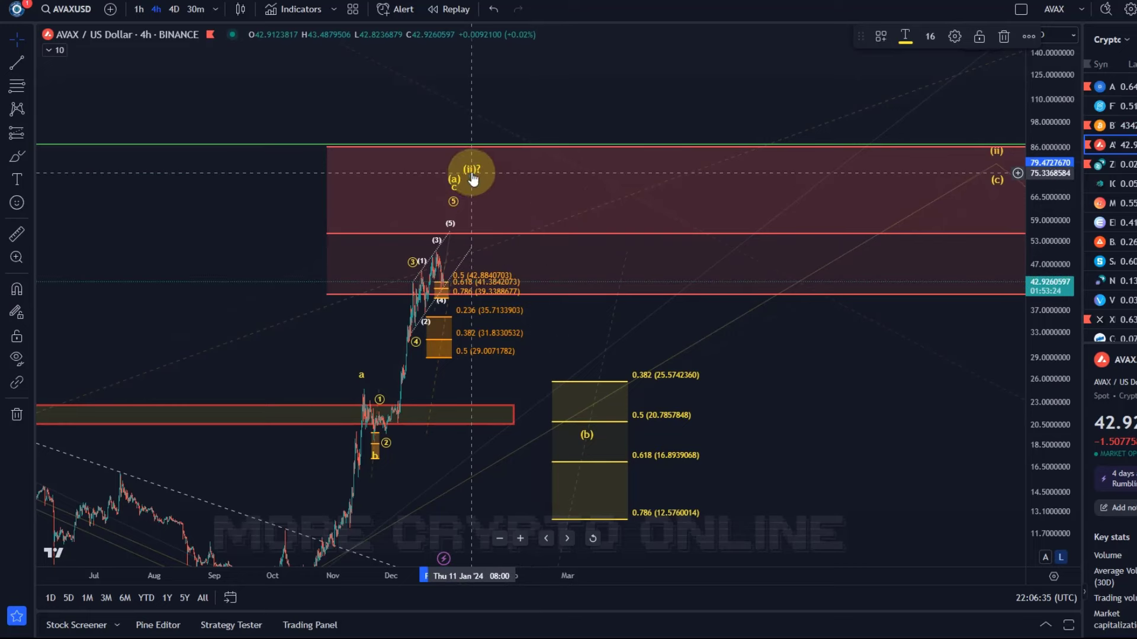
mouse_move(543, 397)
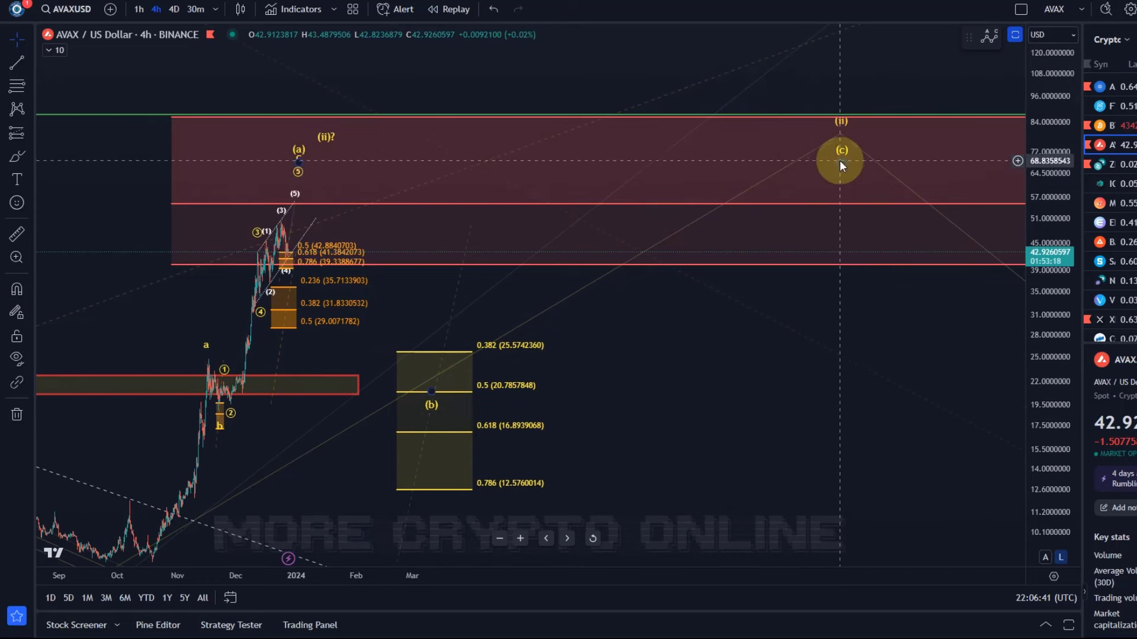
mouse_move(328, 141)
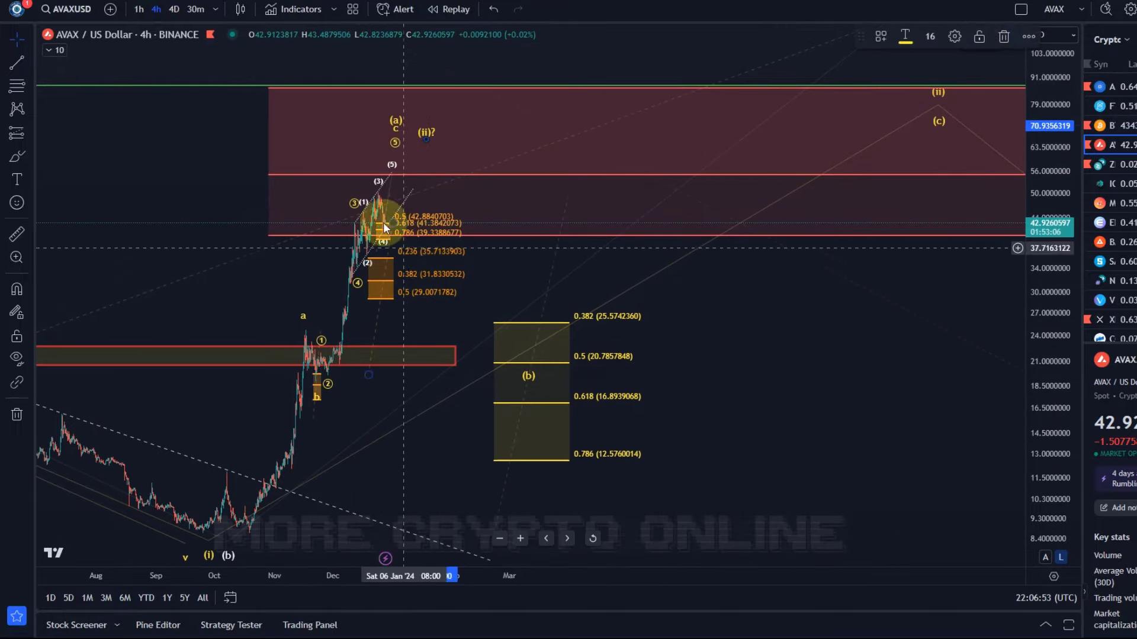
mouse_move(388, 178)
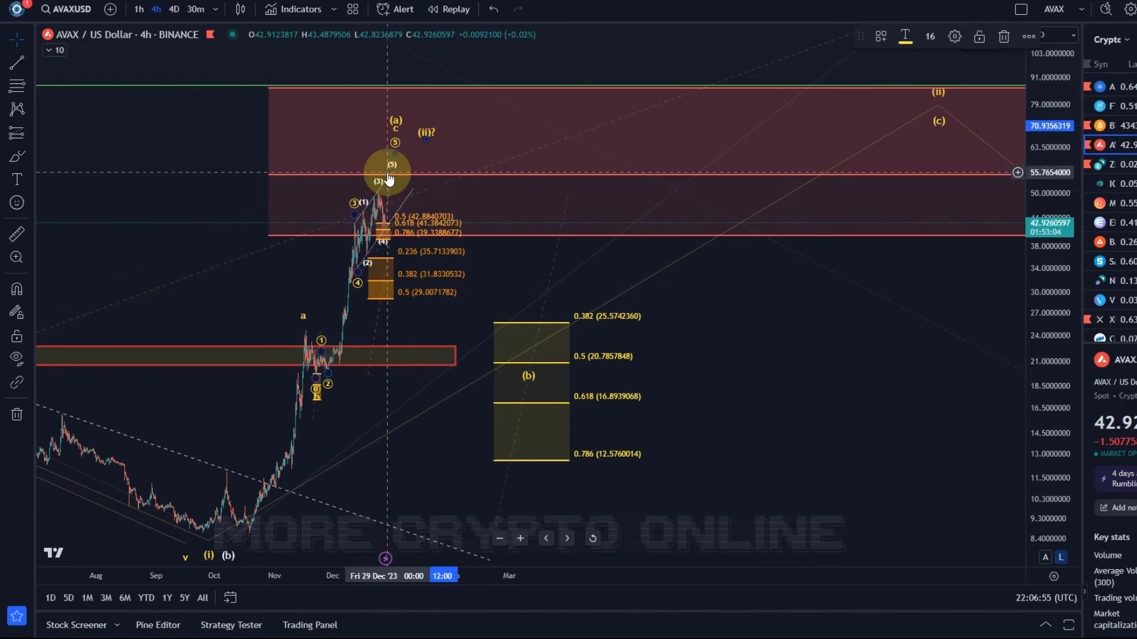
mouse_move(421, 352)
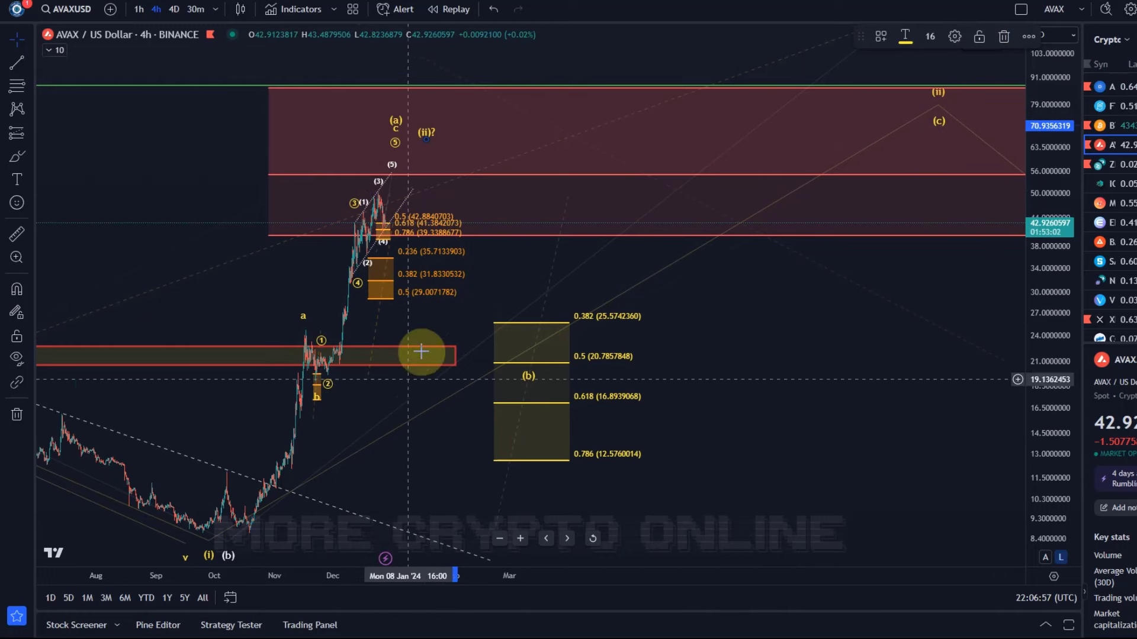
mouse_move(419, 339)
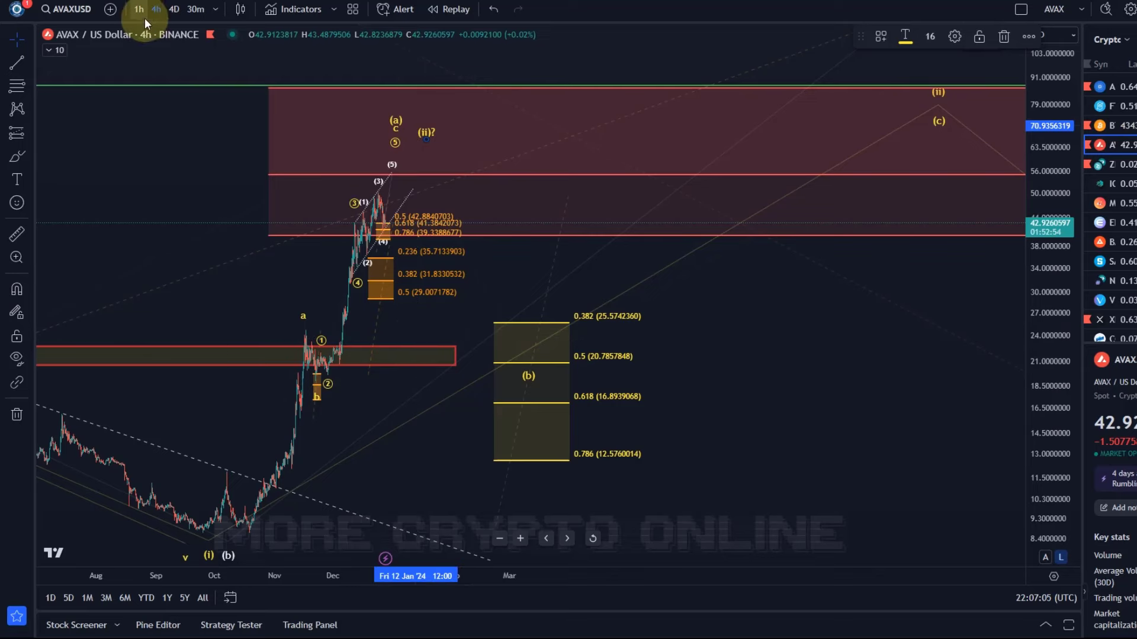
Return the AVAX chart to hourly candles.
left_click(139, 8)
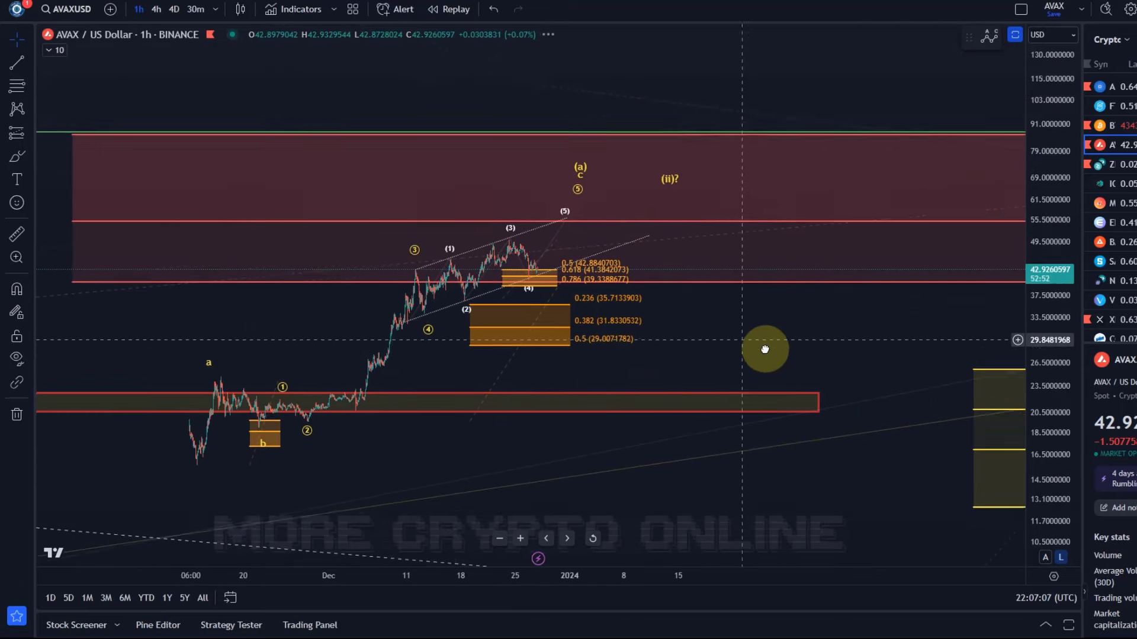